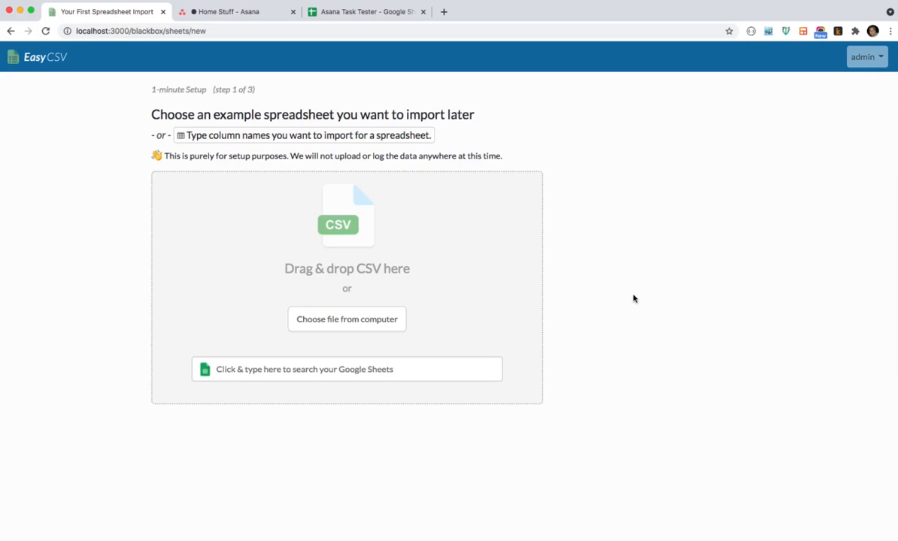
pyautogui.moveTo(548, 207)
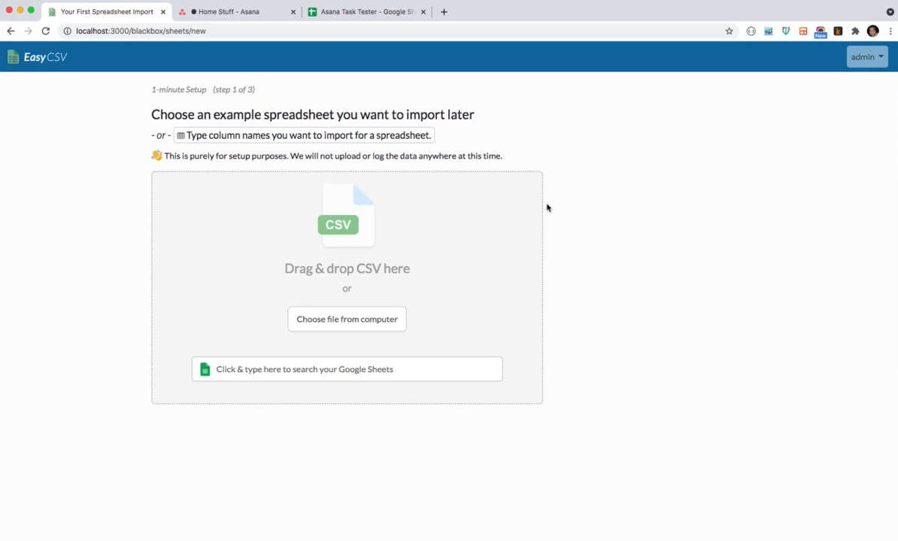
# Step: Switch to the Home Stuff Asana project showing its empty To do, Doing and Done sections
pyautogui.click(237, 12)
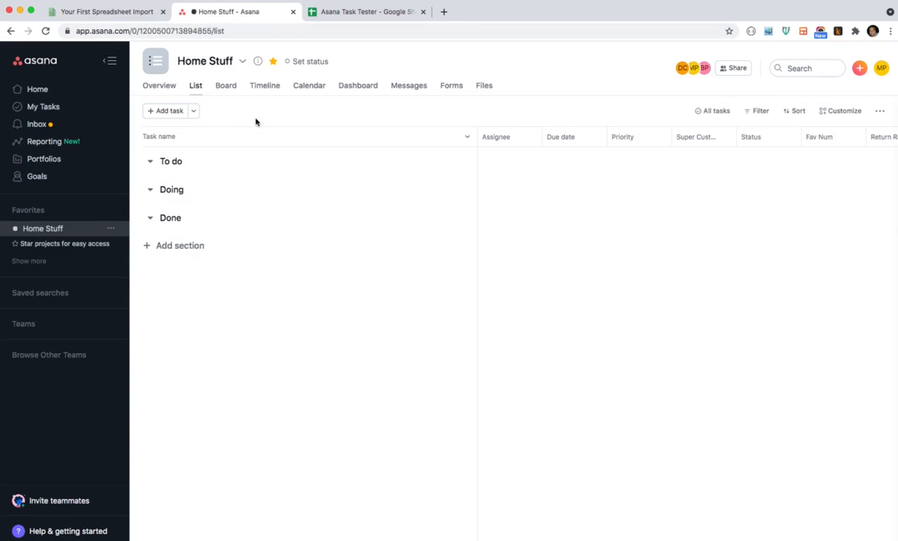
pyautogui.moveTo(313, 202)
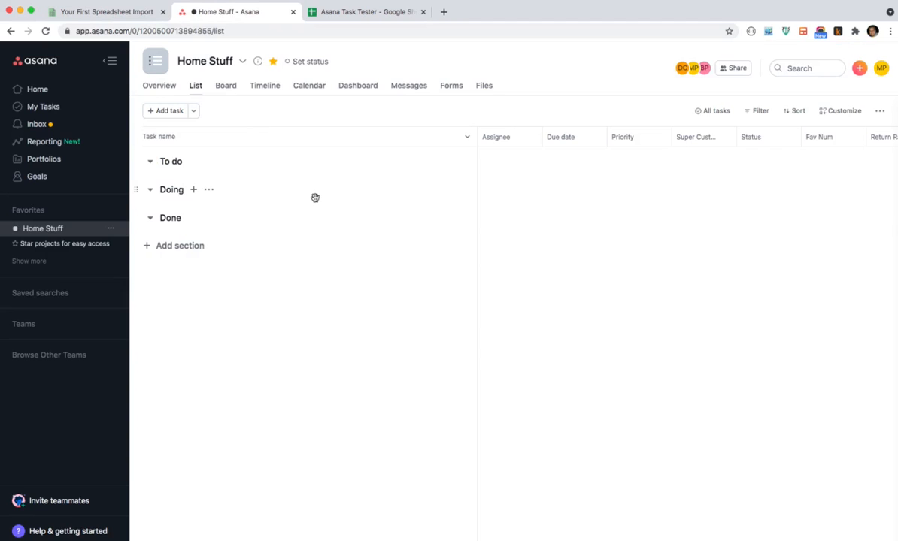
pyautogui.moveTo(232, 161)
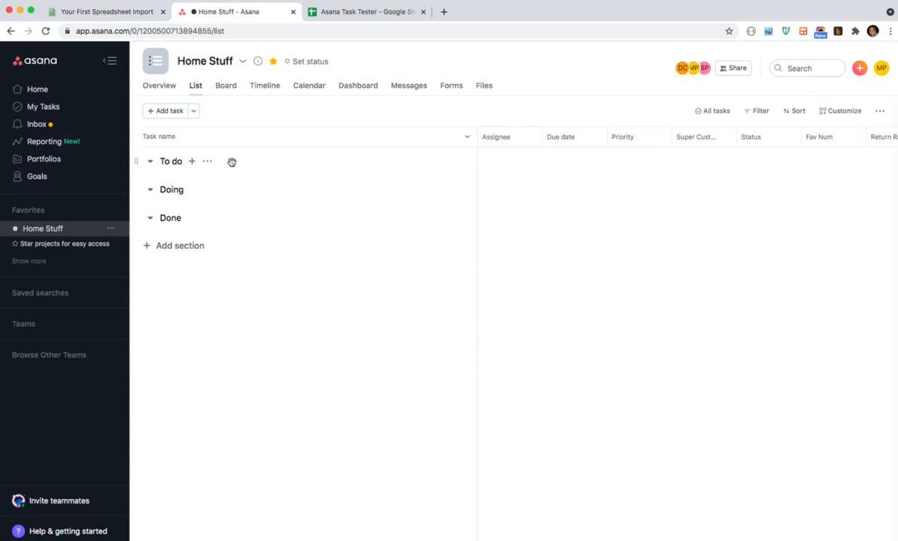
pyautogui.moveTo(188, 190)
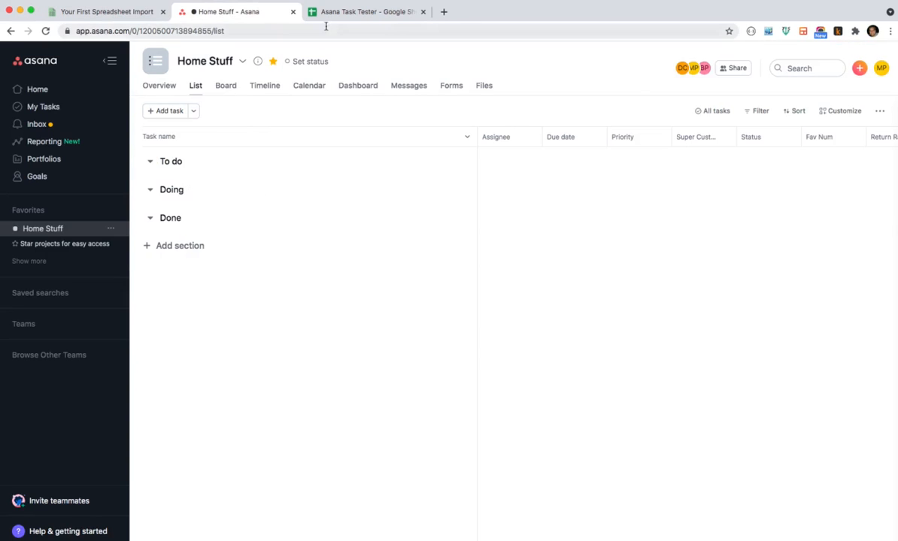
# Step: Switch to the Asana Task Tester sheet and highlight its header row of column names
pyautogui.click(367, 12)
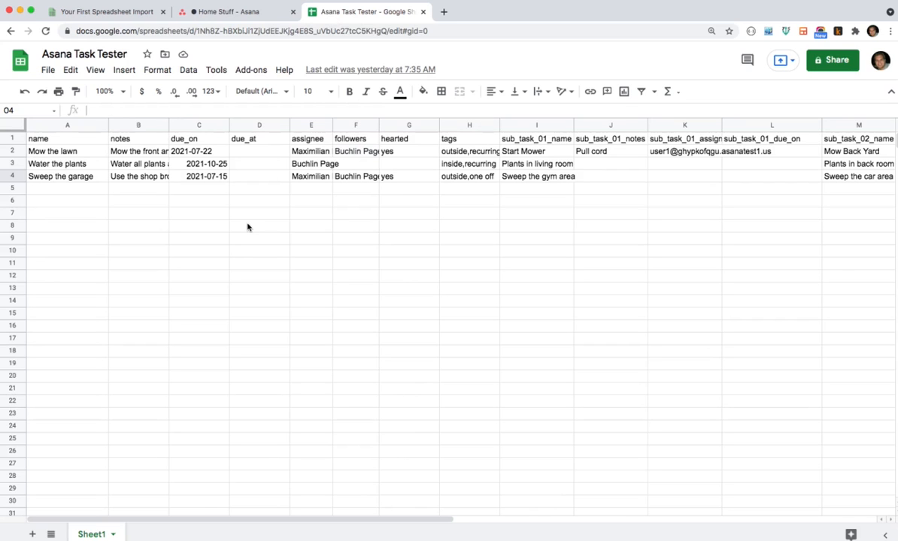
pyautogui.moveTo(151, 198)
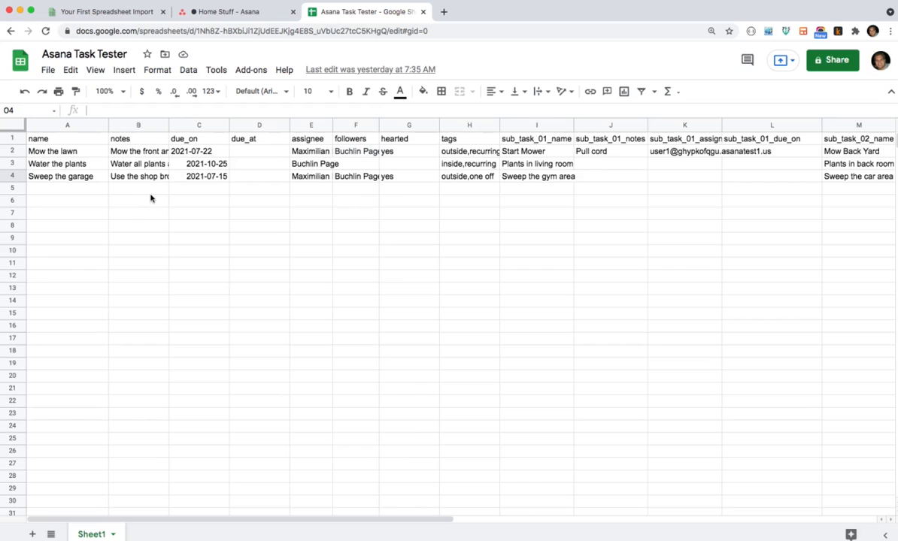
pyautogui.click(12, 138)
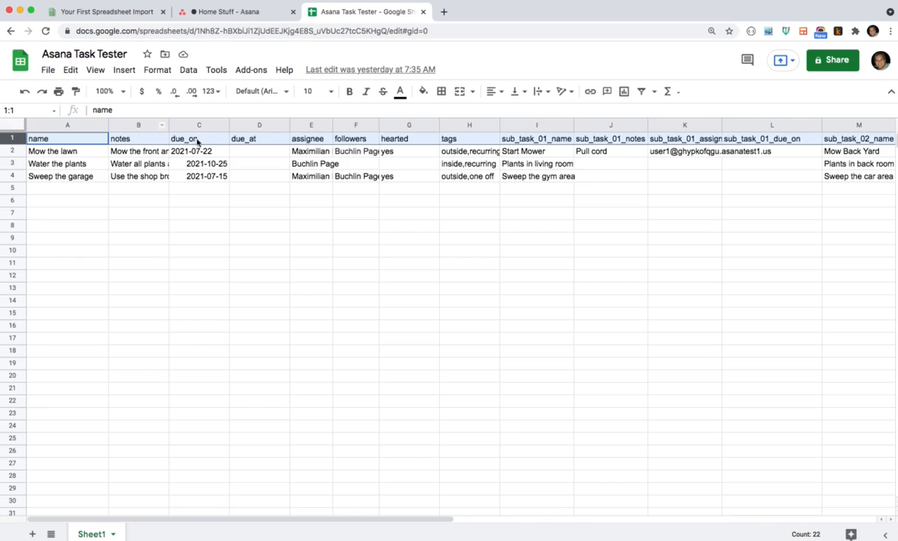
pyautogui.moveTo(203, 184)
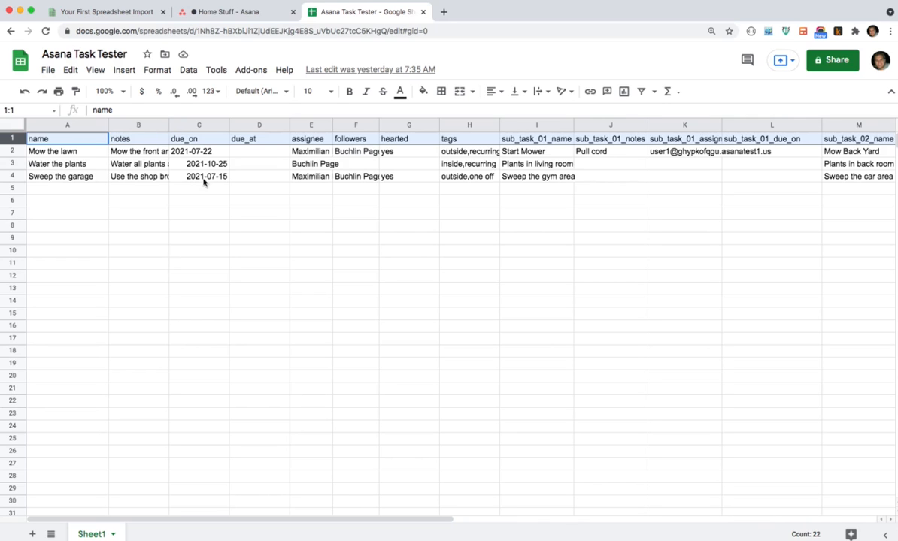
pyautogui.moveTo(262, 154)
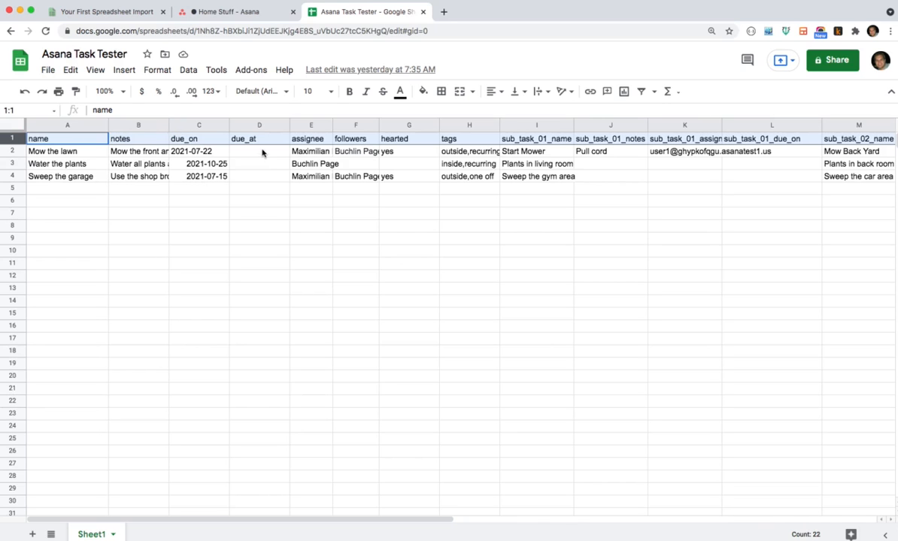
pyautogui.moveTo(304, 163)
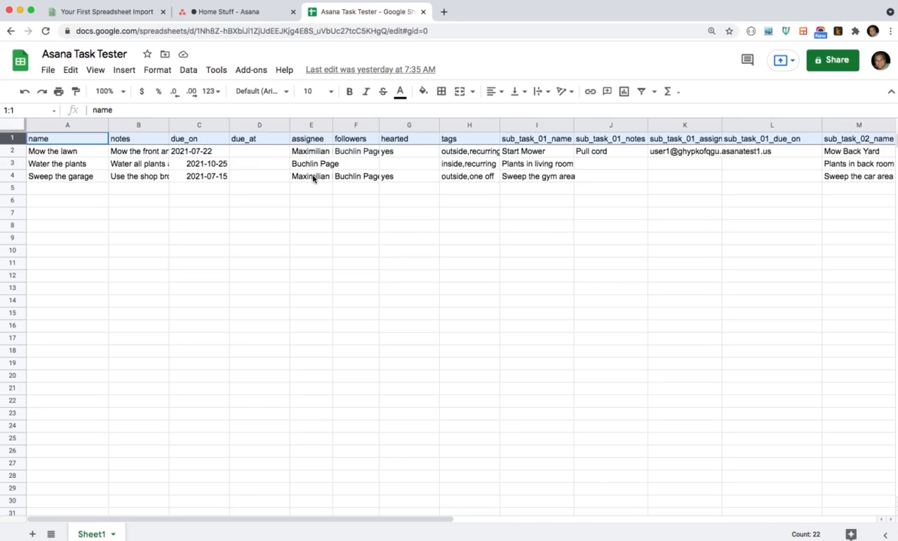
pyautogui.moveTo(355, 168)
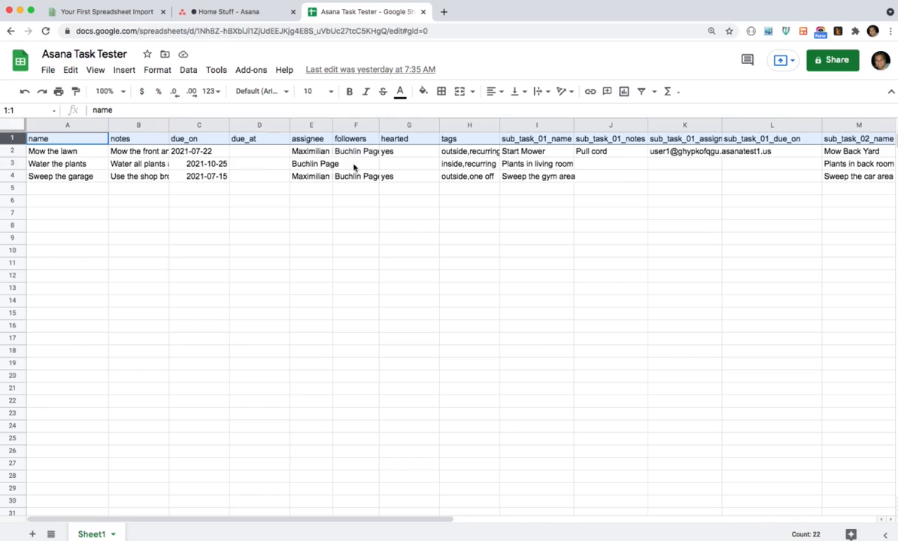
pyautogui.moveTo(352, 181)
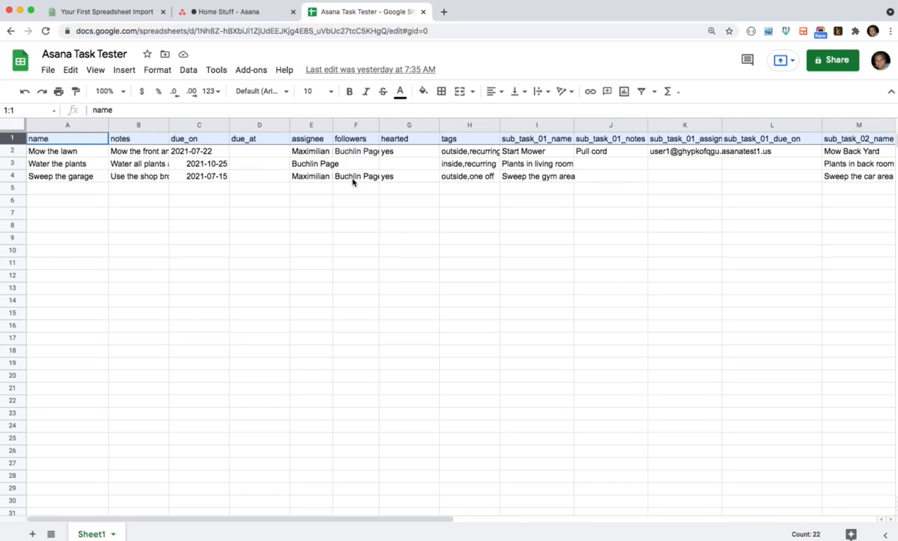
pyautogui.moveTo(419, 169)
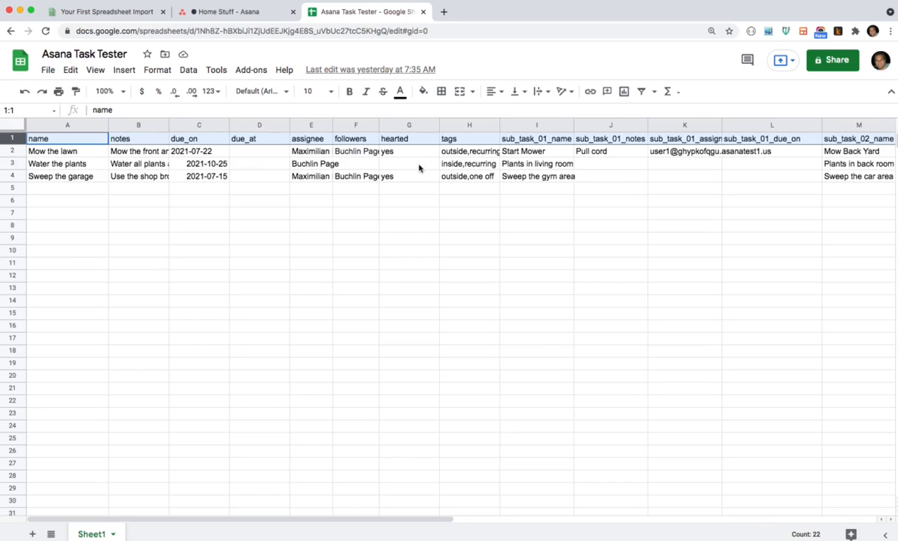
pyautogui.moveTo(475, 181)
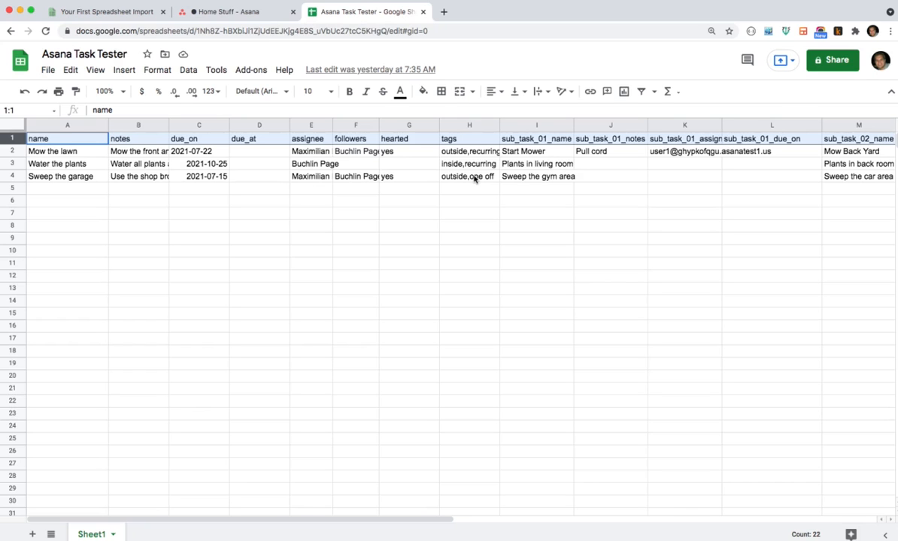
pyautogui.moveTo(616, 153)
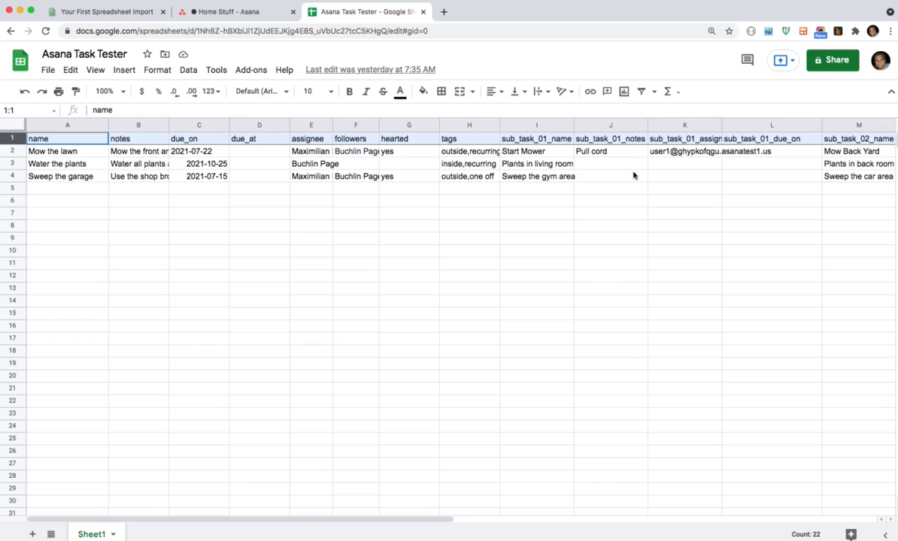
pyautogui.moveTo(764, 167)
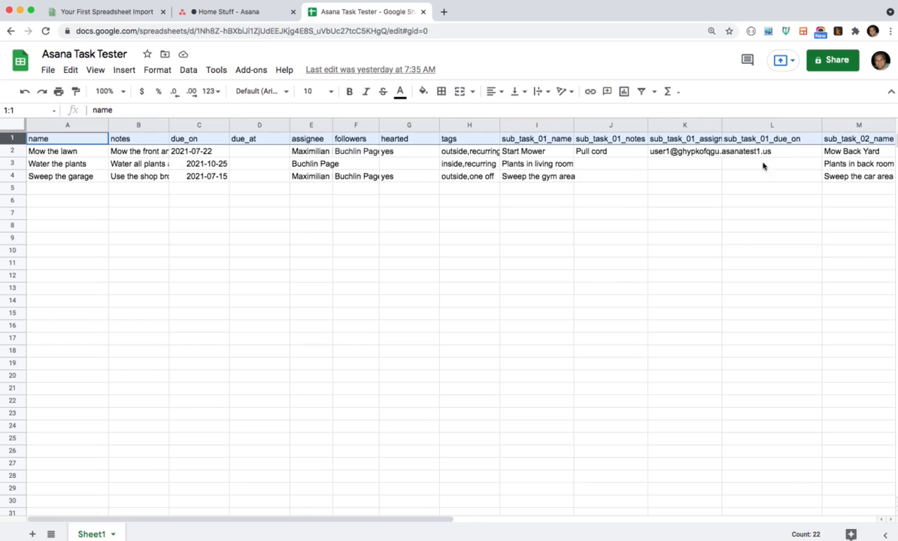
# Step: Review the sheet's extra columns: medium priority, 'cookie monster' text, 0.25 return_percent, 23.57456 earnings
pyautogui.hscroll(3)
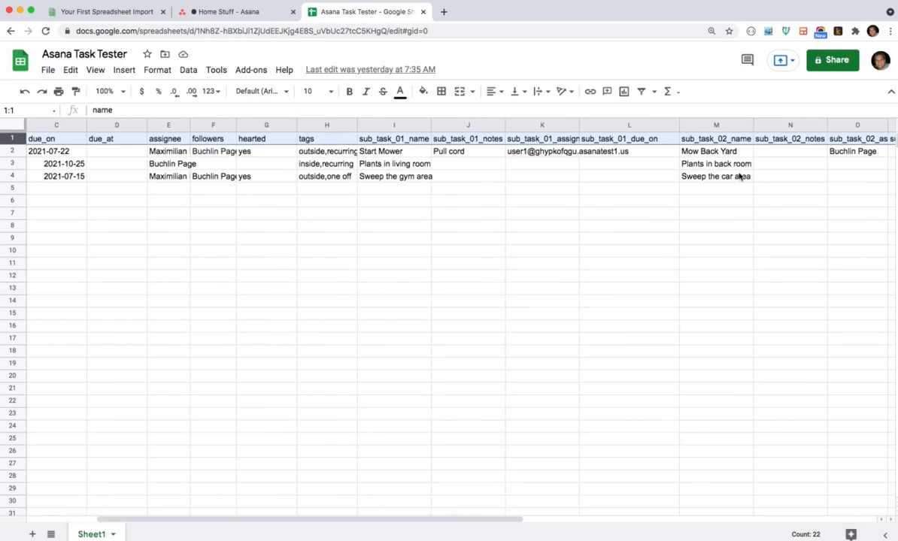
pyautogui.hscroll(3)
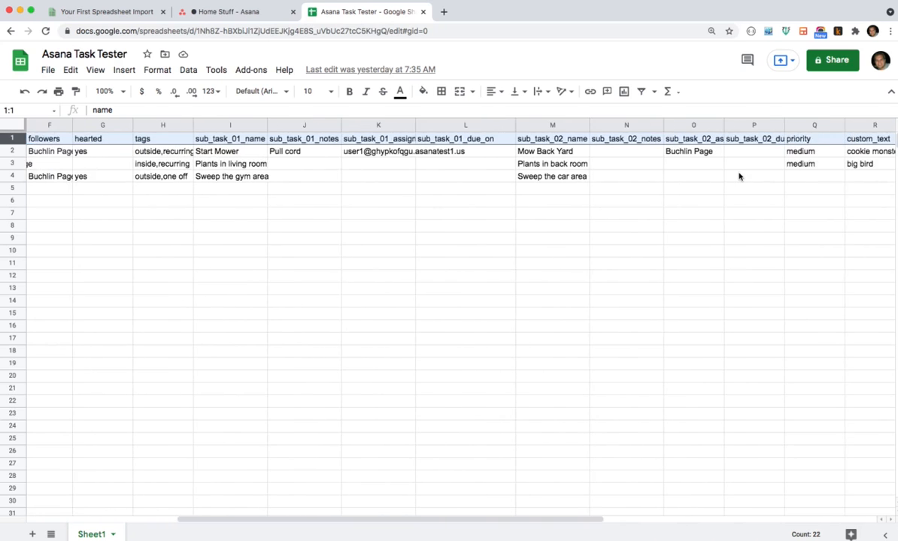
pyautogui.click(424, 139)
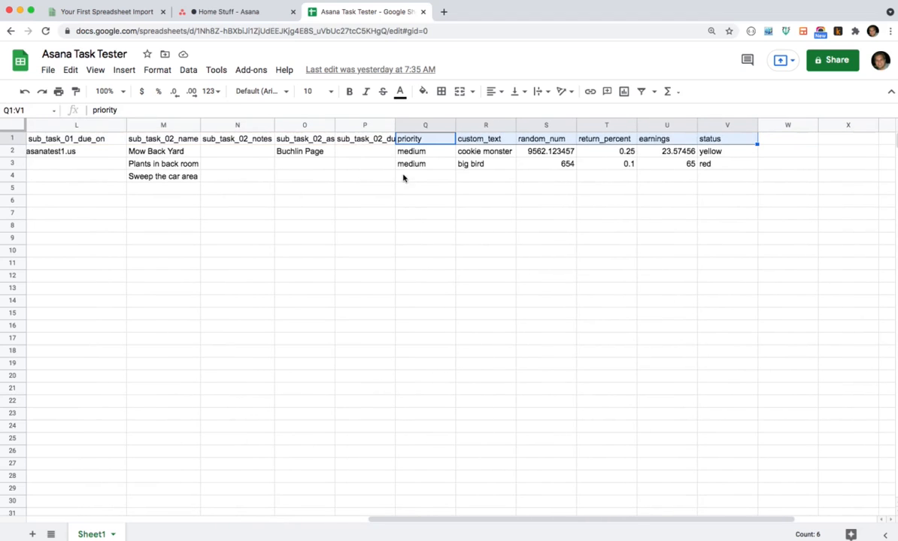
pyautogui.moveTo(422, 158)
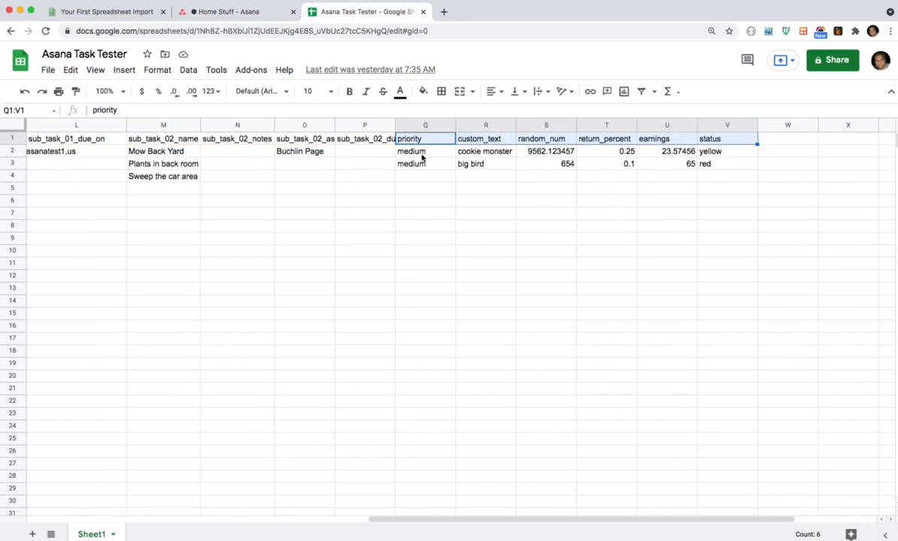
pyautogui.moveTo(435, 158)
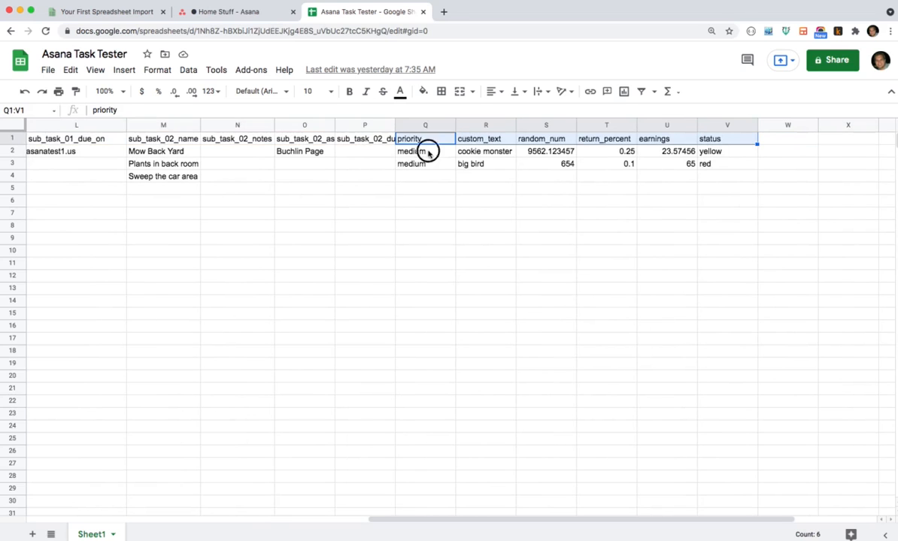
pyautogui.click(425, 150)
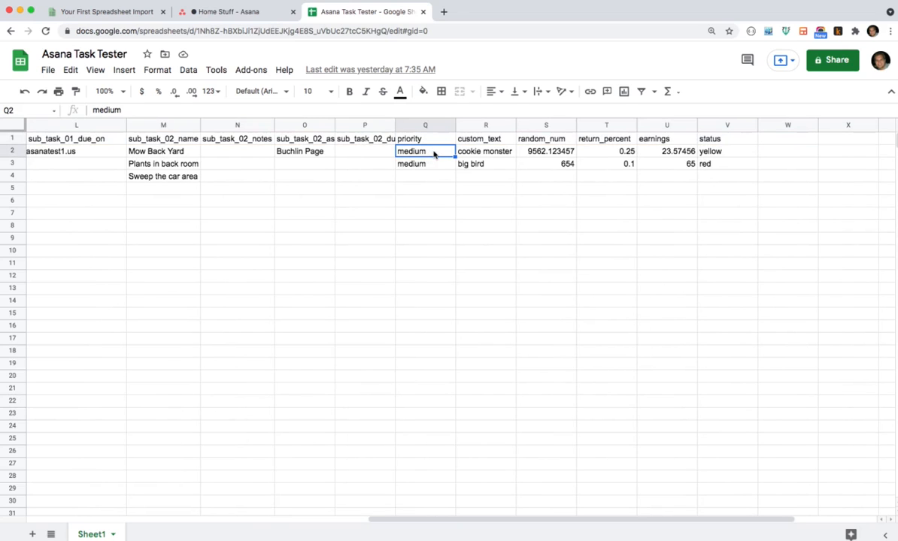
pyautogui.click(484, 151)
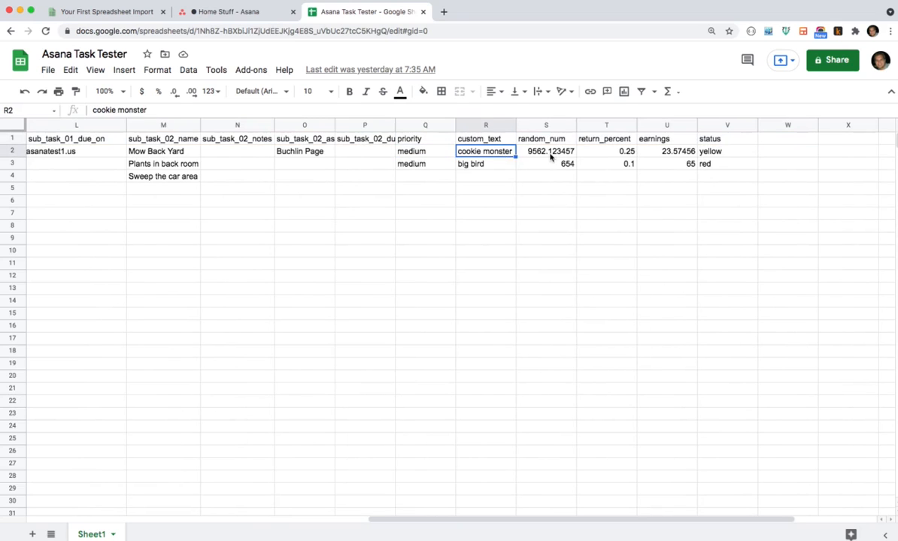
pyautogui.click(606, 150)
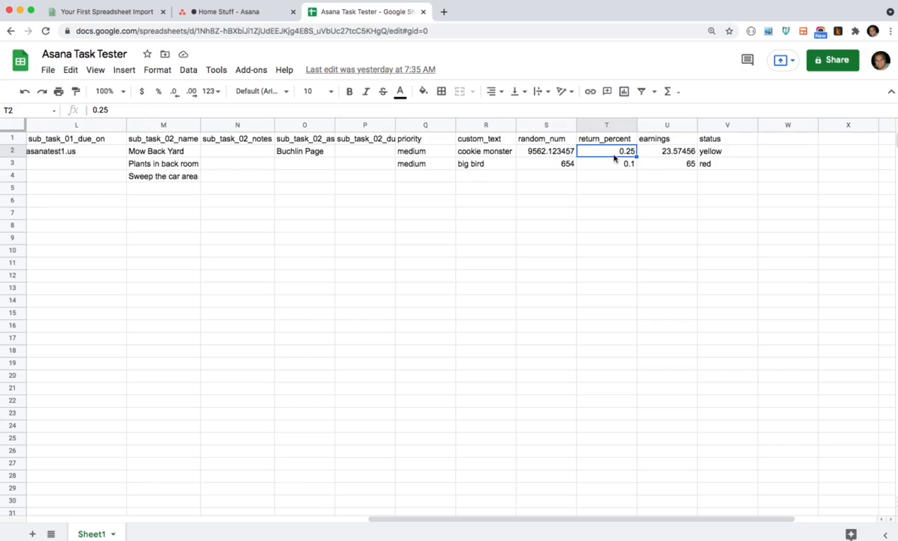
pyautogui.click(666, 150)
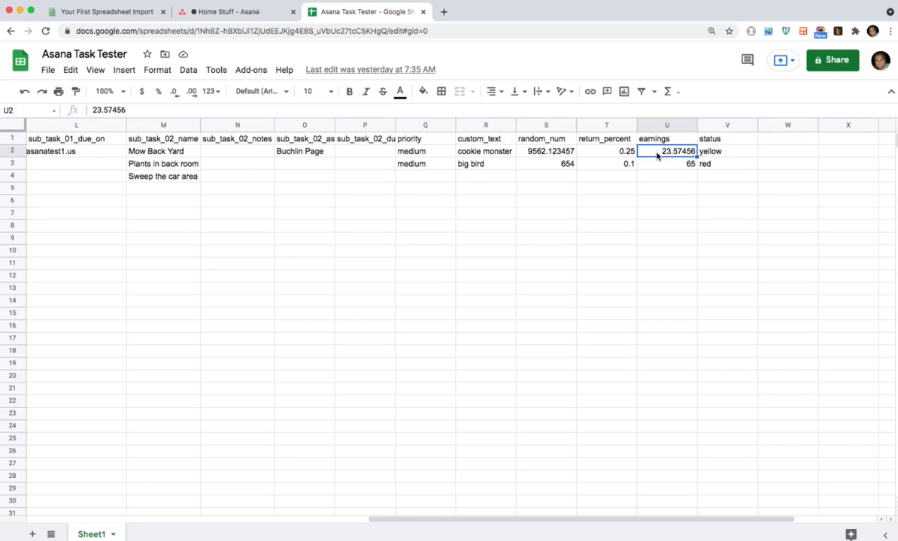
pyautogui.moveTo(484, 150)
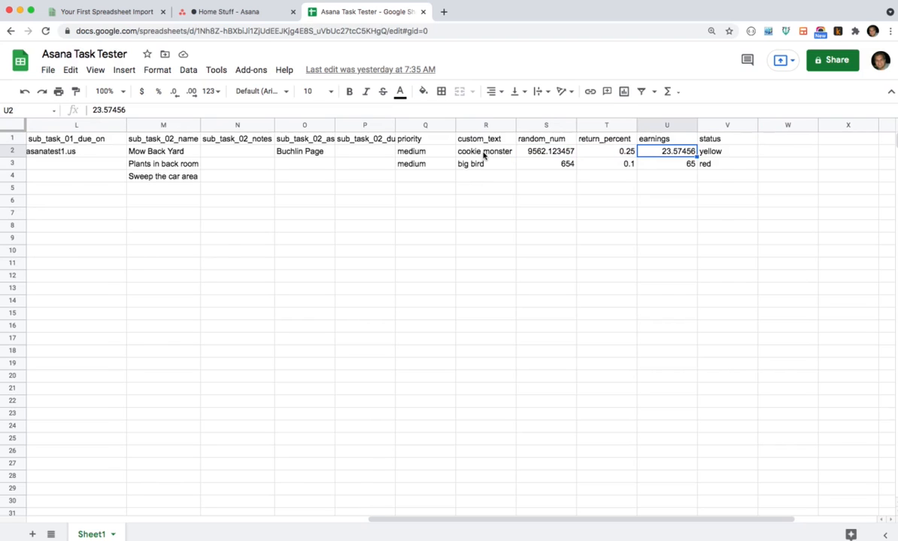
pyautogui.hscroll(-3)
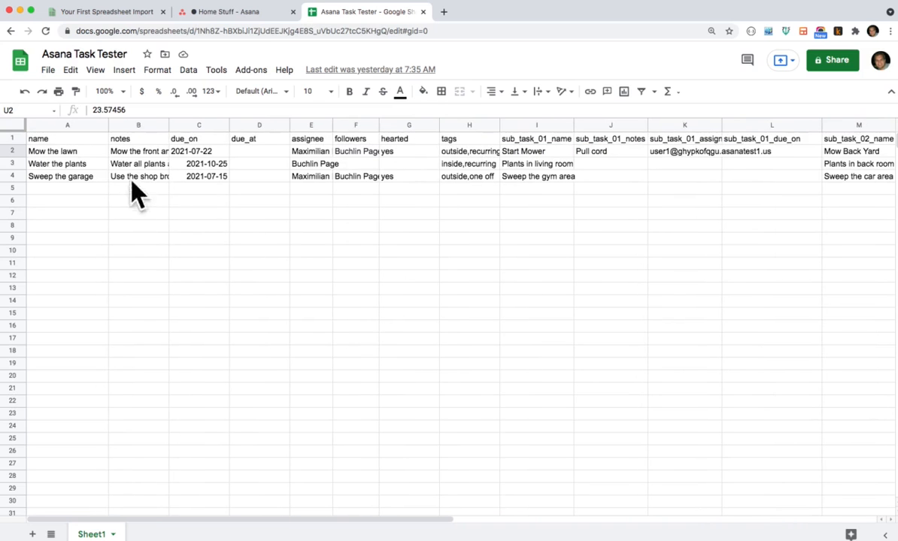
pyautogui.click(12, 163)
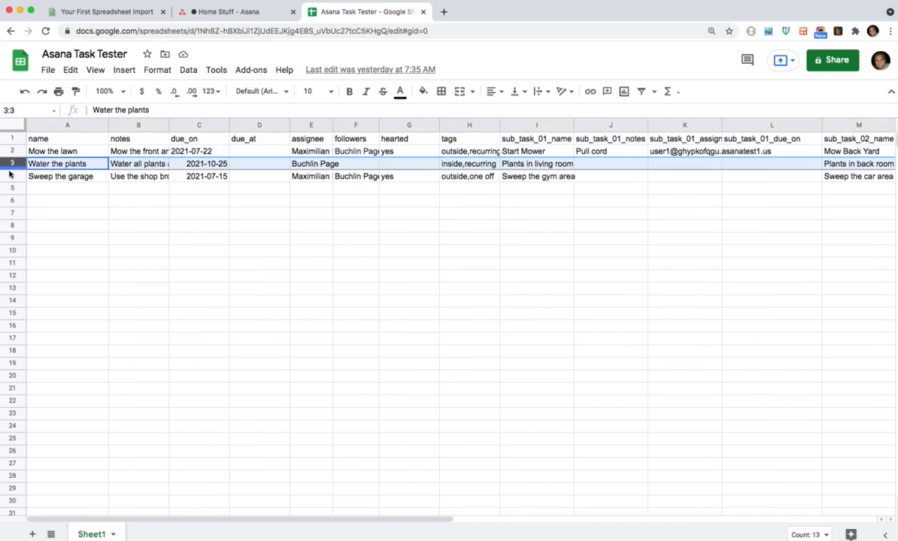
# Step: Search EasyCSV's Google Sheets list for 'asana' to find the Asana Task Tester sheet
pyautogui.click(52, 150)
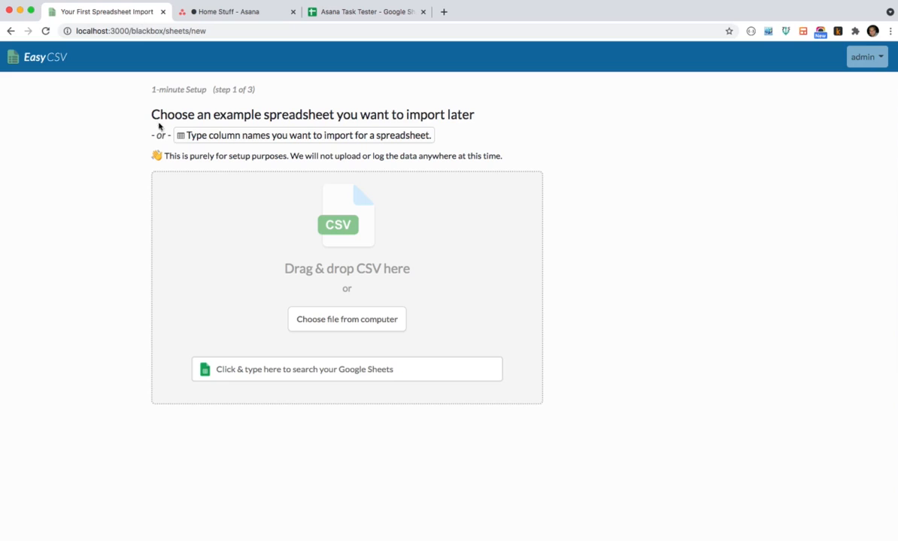
pyautogui.write('a')
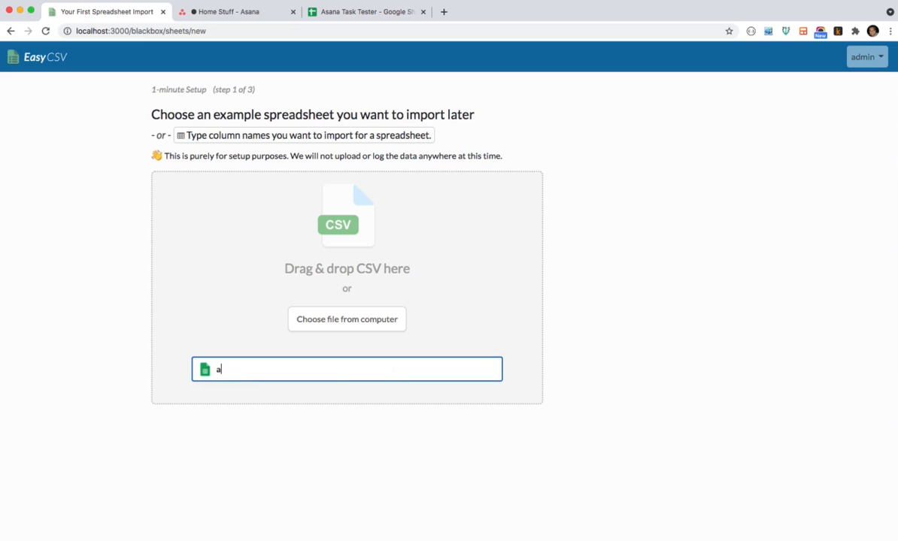
pyautogui.write('sana')
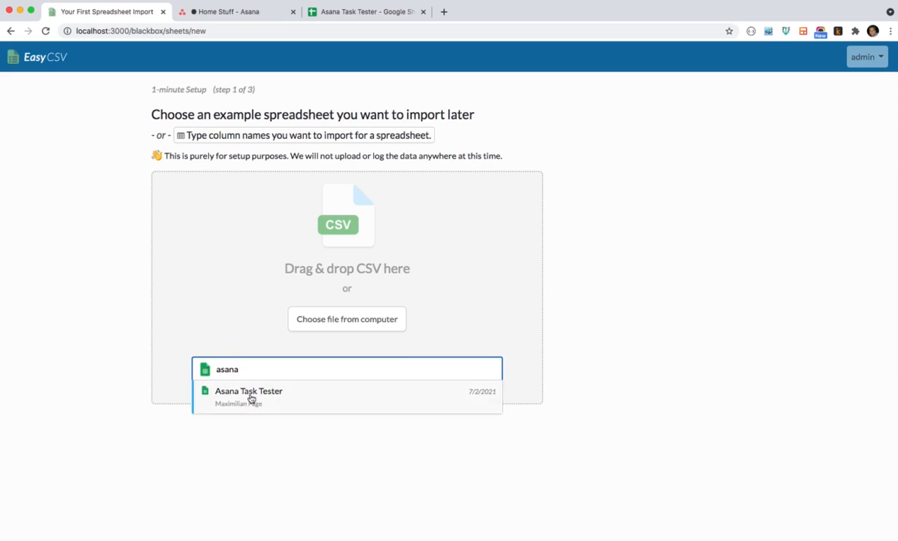
# Step: Choose Asana Task Tester as the example sheet and review the import name and kept columns
pyautogui.click(248, 397)
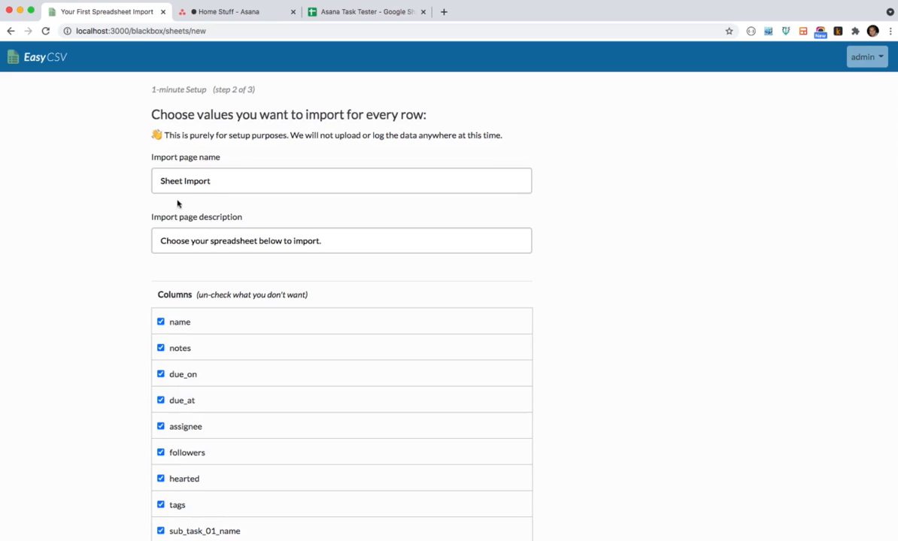
pyautogui.moveTo(124, 272)
pyautogui.write('Home ')
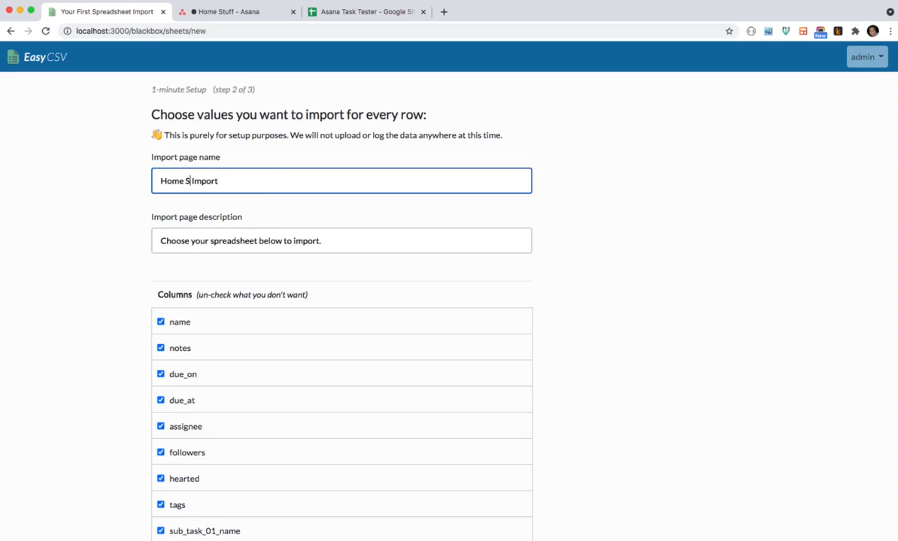
pyautogui.scroll(-3)
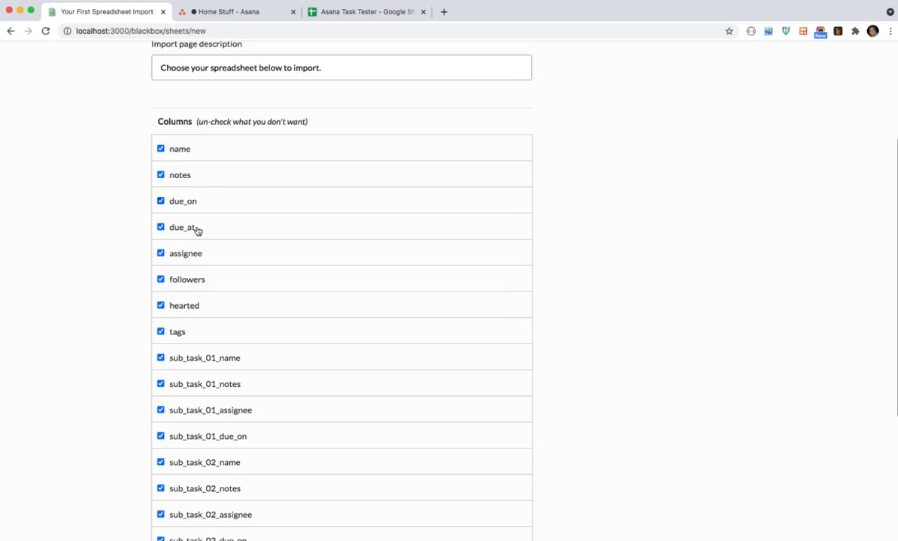
pyautogui.scroll(-3)
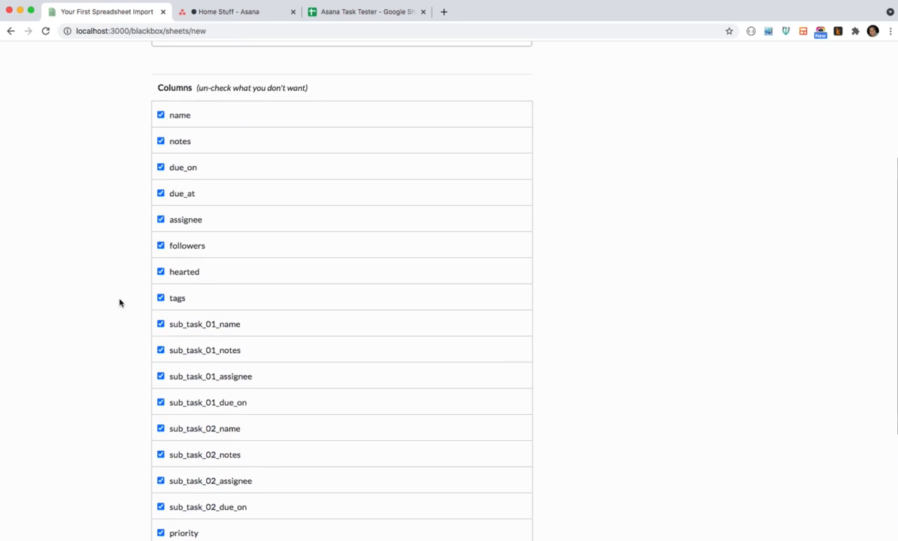
pyautogui.scroll(-3)
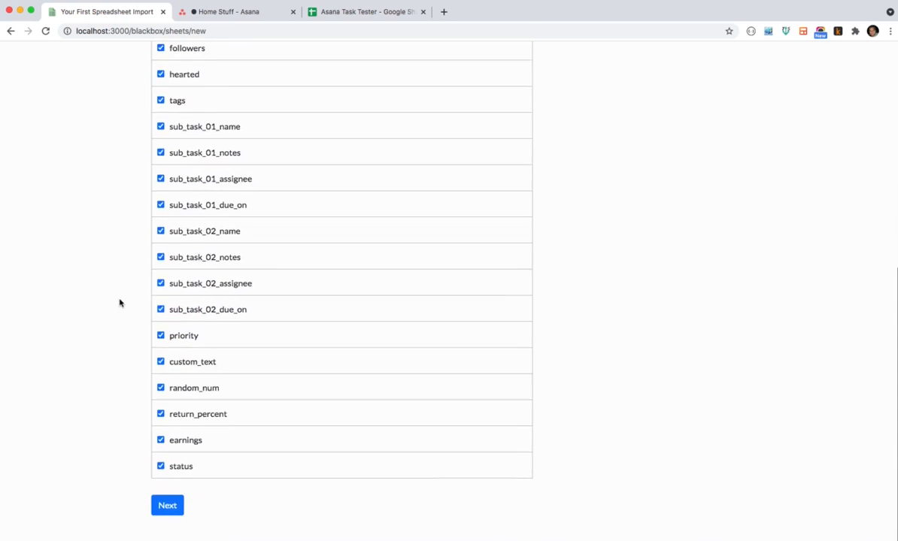
pyautogui.scroll(3)
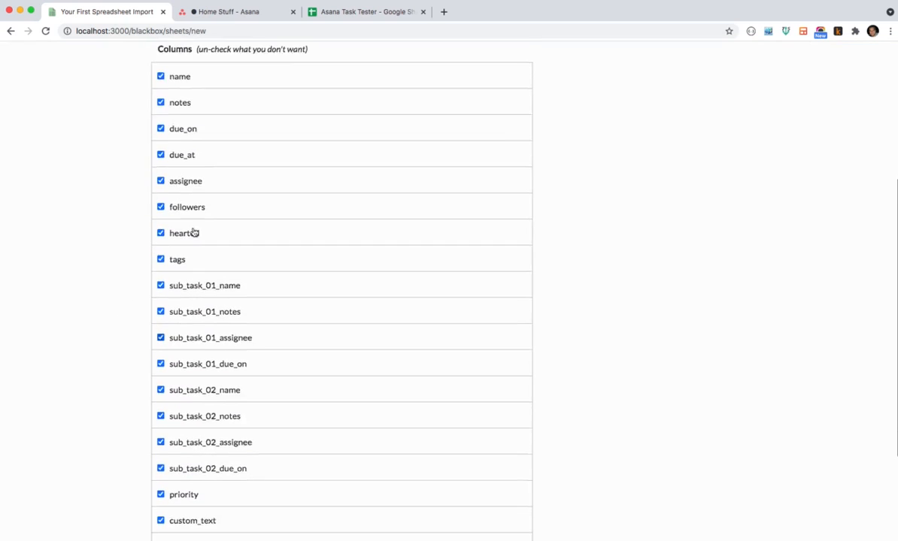
pyautogui.scroll(3)
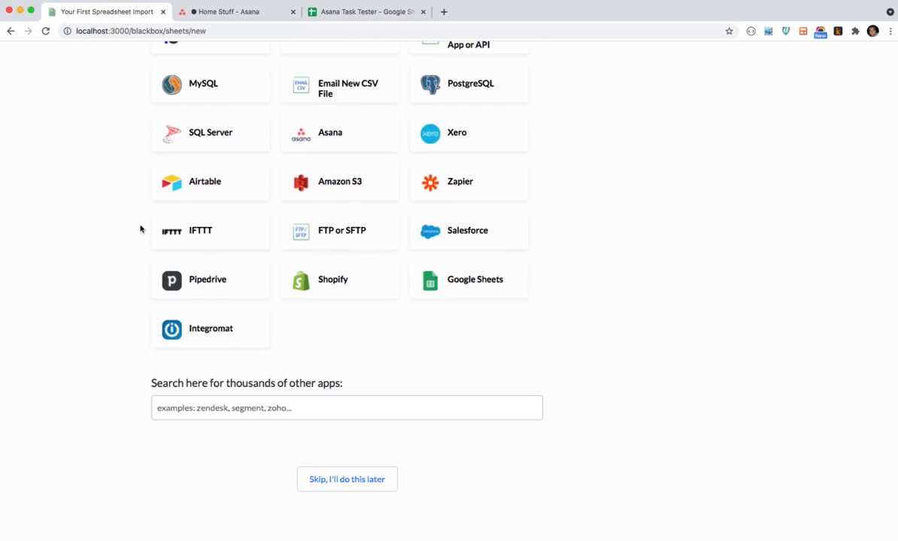
# Step: Select the Asana tile as the destination for the imported spreadsheet data
pyautogui.scroll(3)
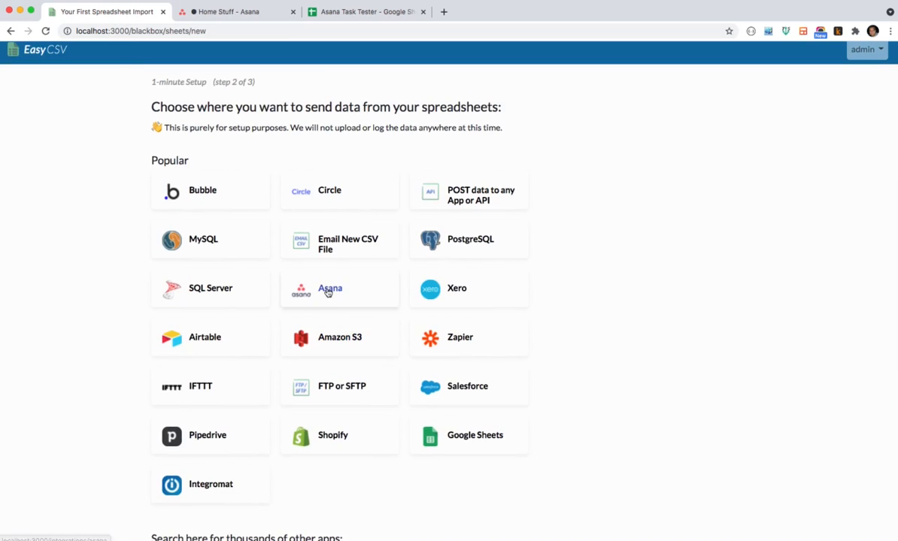
pyautogui.click(330, 289)
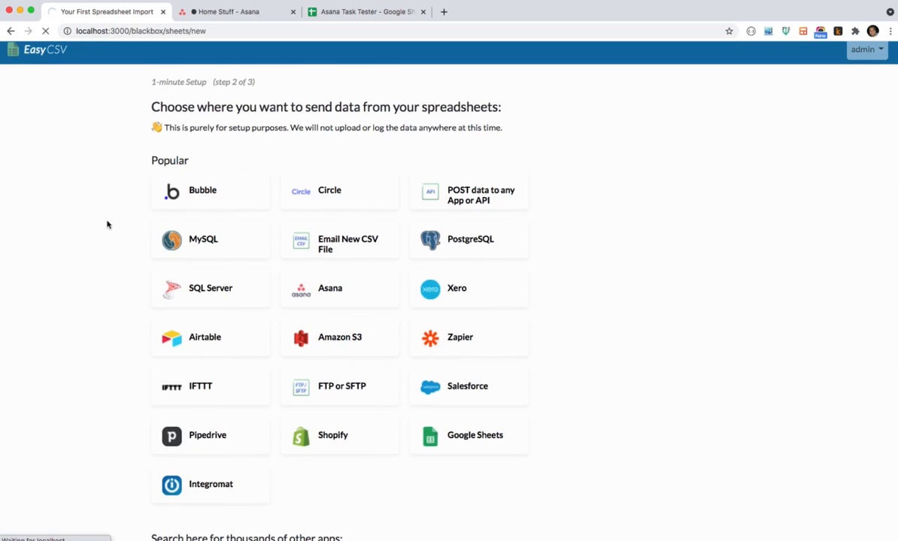
# Step: Let the Asana setup finish and land on the new Home Stuff Import page
pyautogui.click(331, 289)
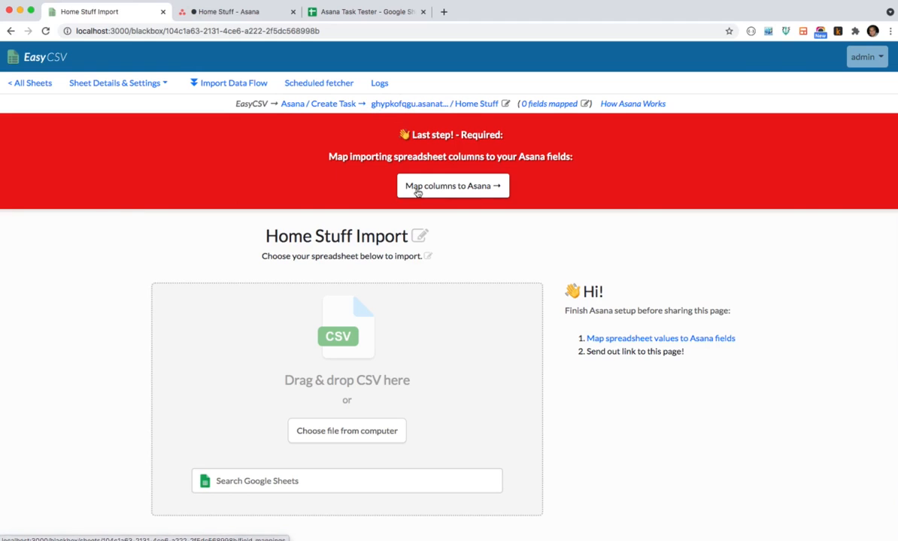
pyautogui.moveTo(445, 189)
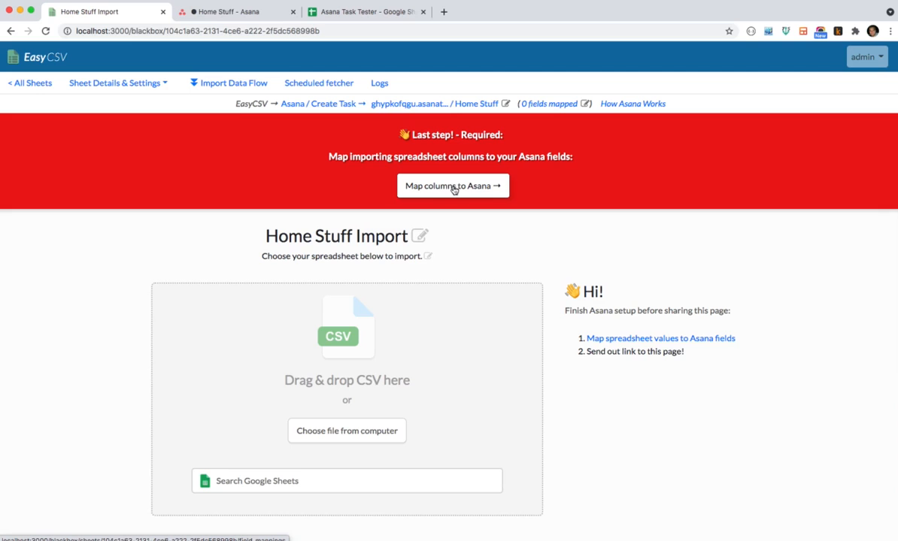
pyautogui.moveTo(453, 104)
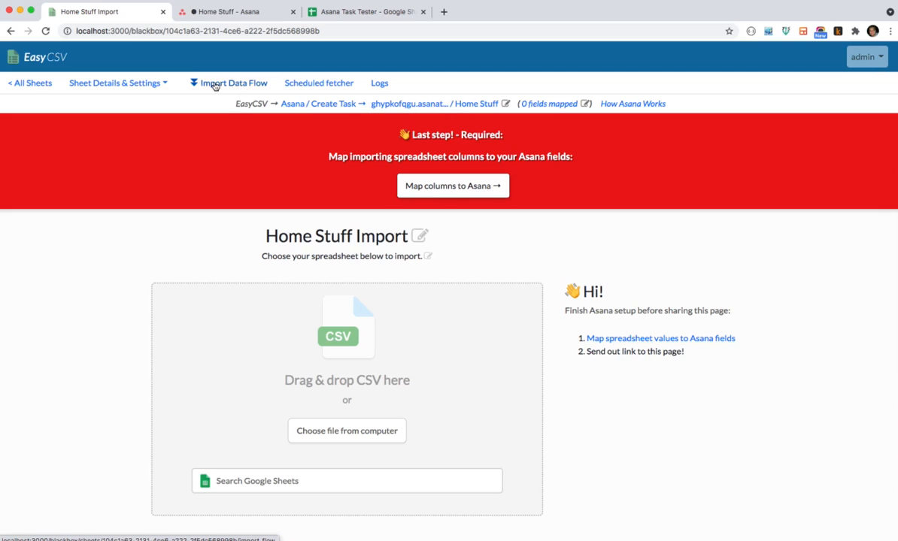
pyautogui.click(233, 83)
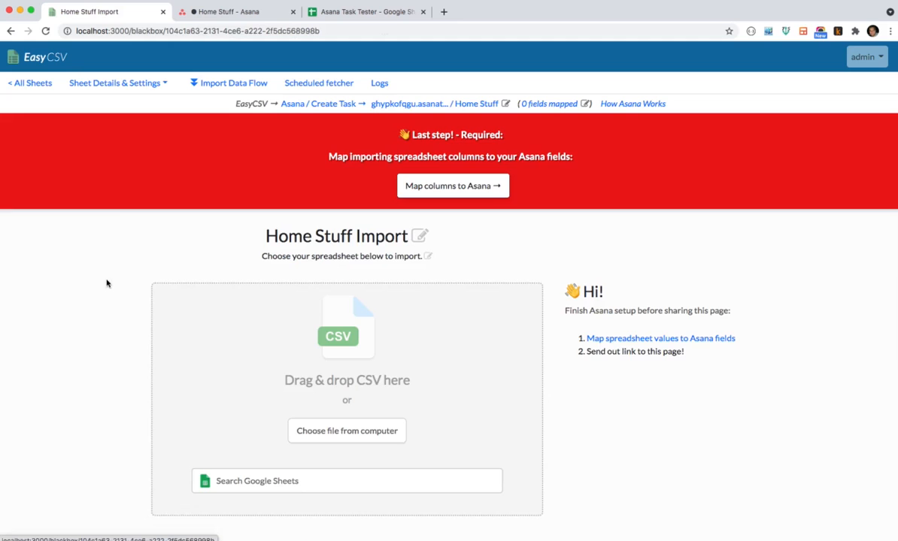
pyautogui.moveTo(255, 375)
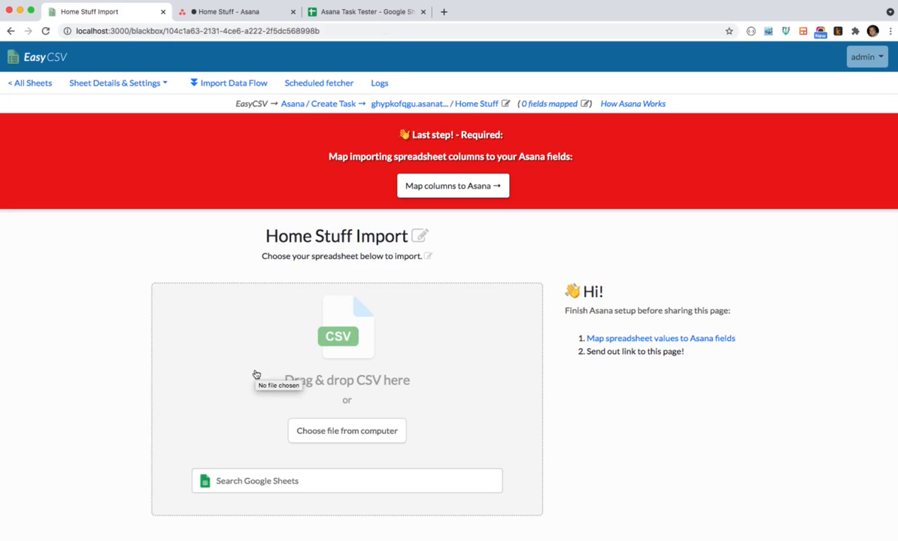
# Step: Review the Import Data Flow overview: file sources, 22 columns, filters, virtual fields and Asana destination
pyautogui.click(233, 83)
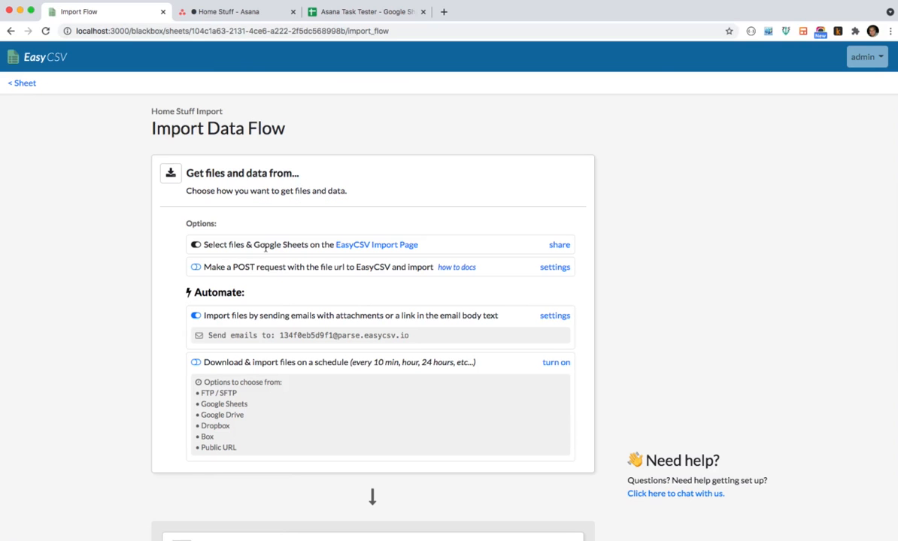
pyautogui.moveTo(156, 273)
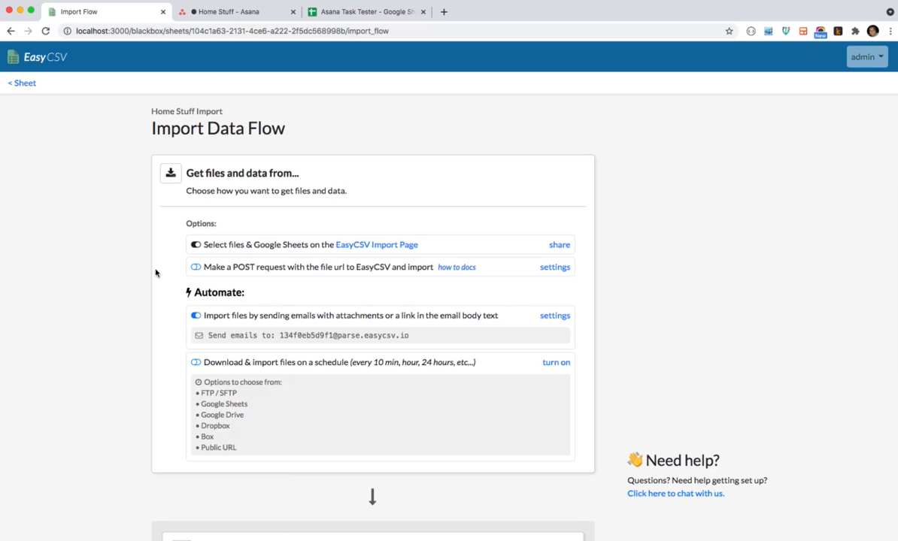
pyautogui.scroll(-3)
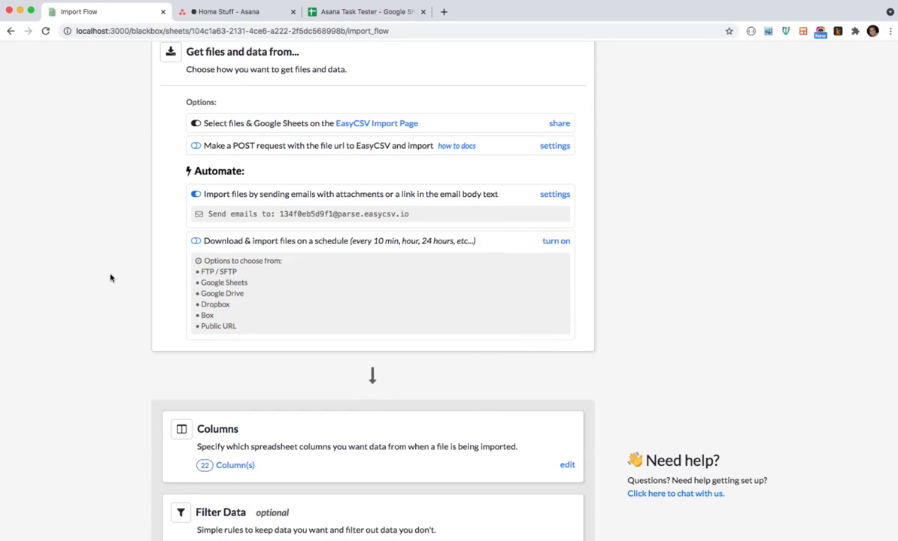
pyautogui.moveTo(121, 296)
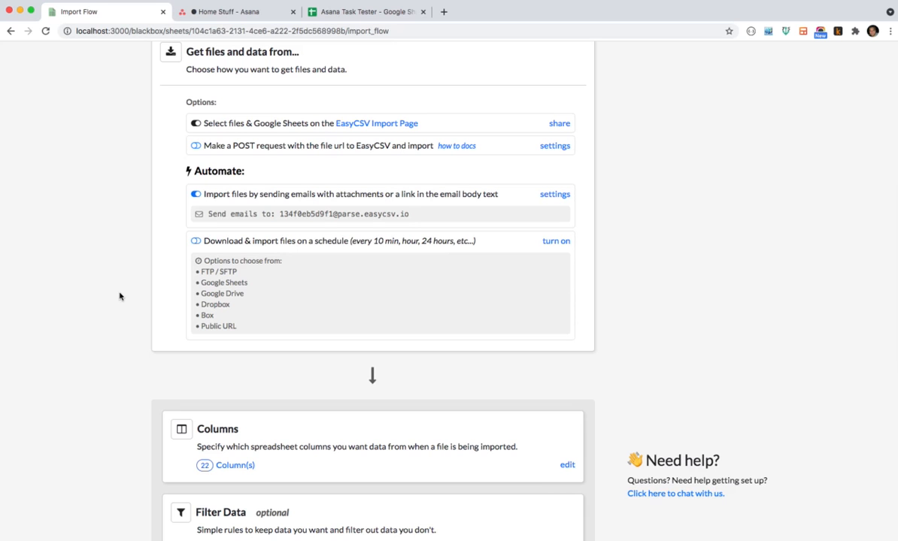
pyautogui.moveTo(84, 293)
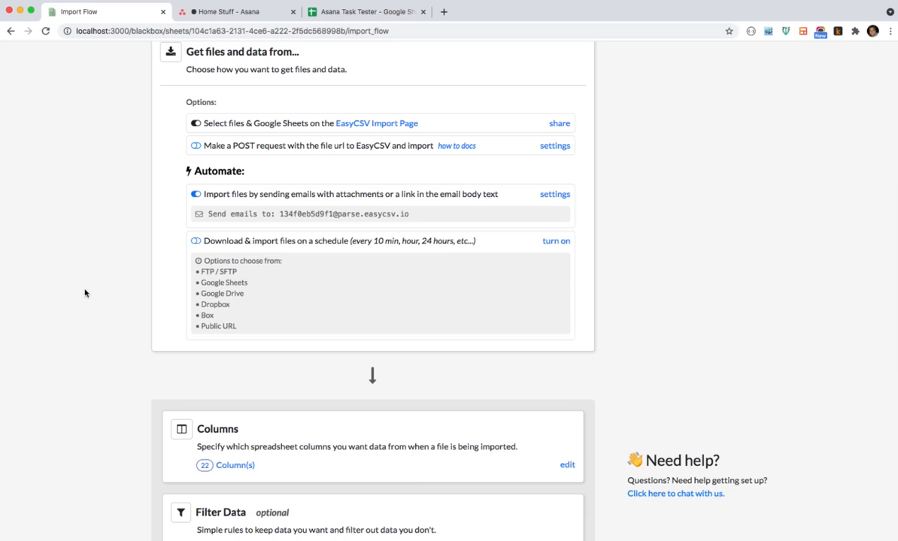
pyautogui.moveTo(105, 292)
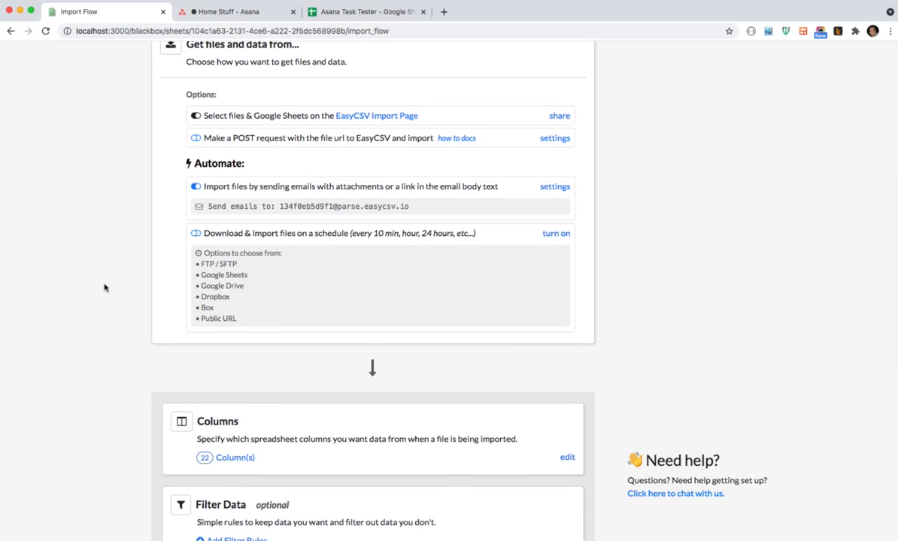
pyautogui.scroll(-3)
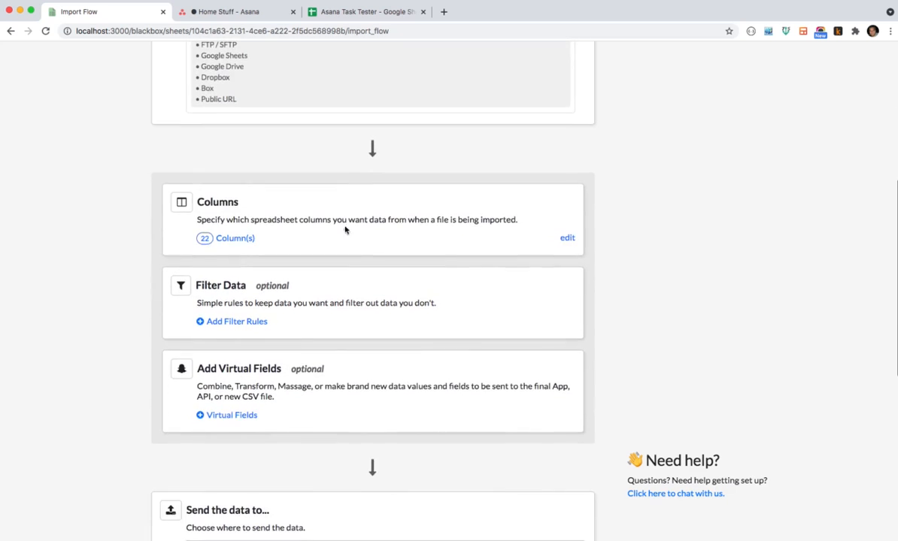
pyautogui.scroll(3)
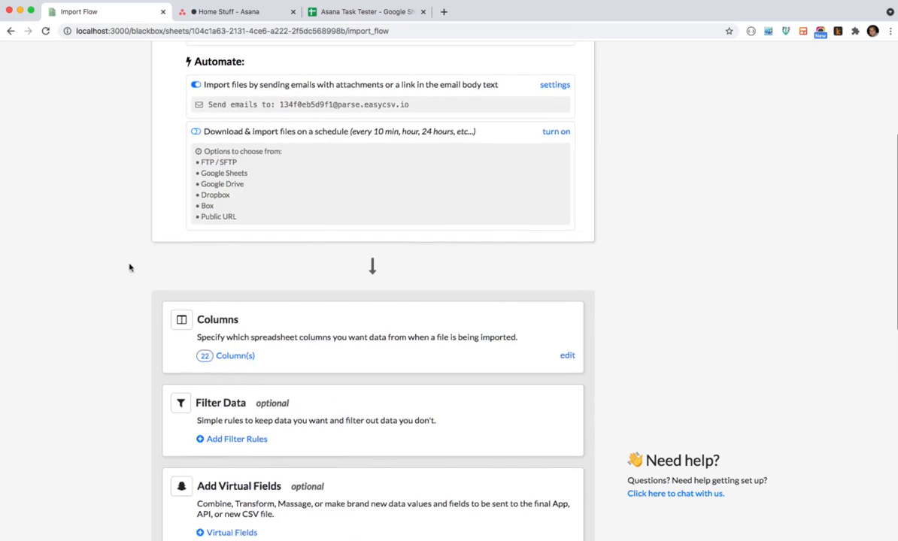
pyautogui.scroll(-3)
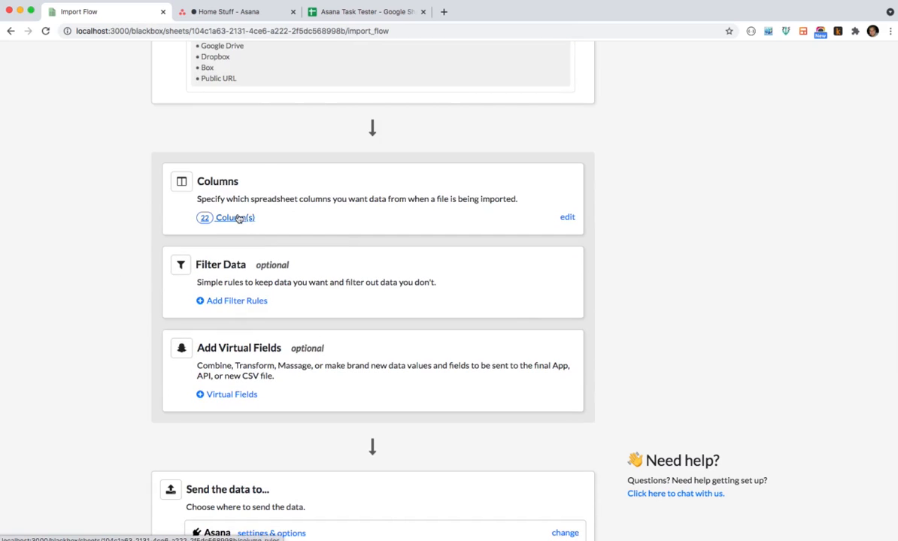
pyautogui.click(228, 217)
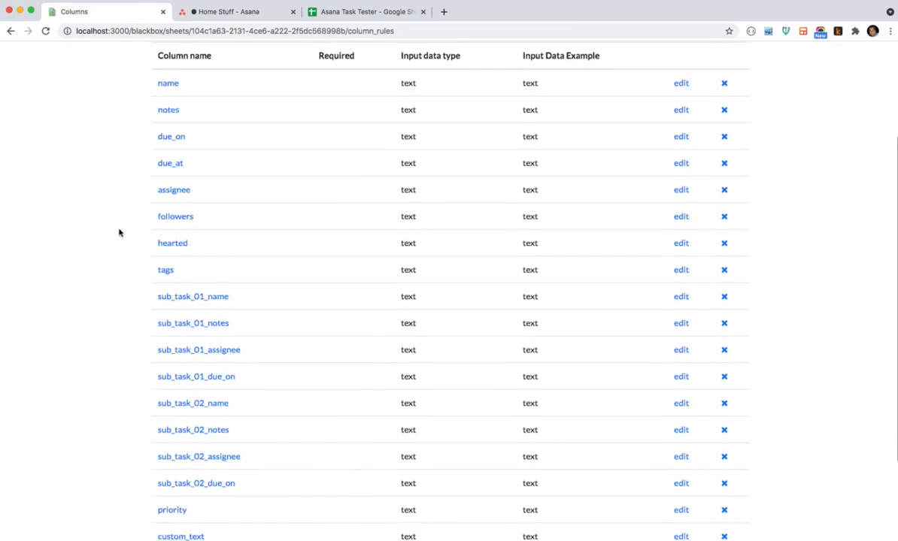
pyautogui.scroll(3)
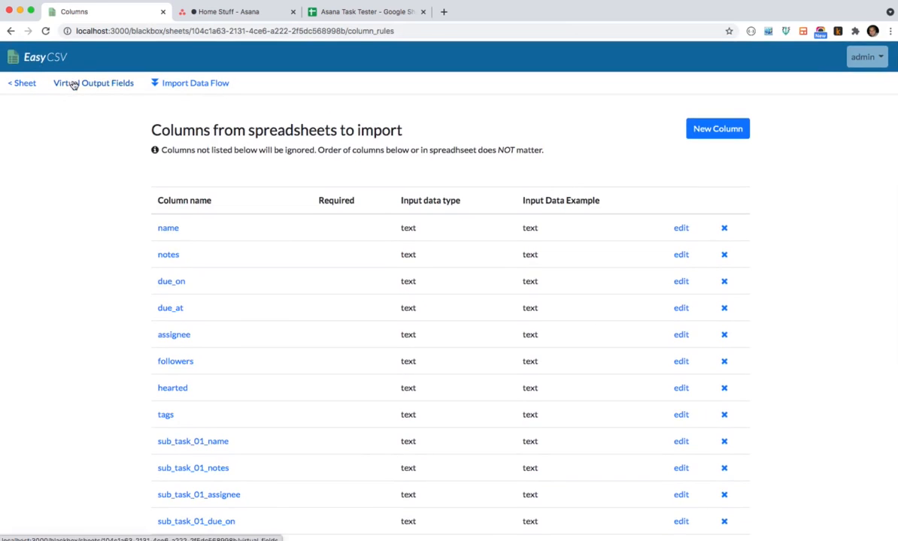
pyautogui.click(195, 82)
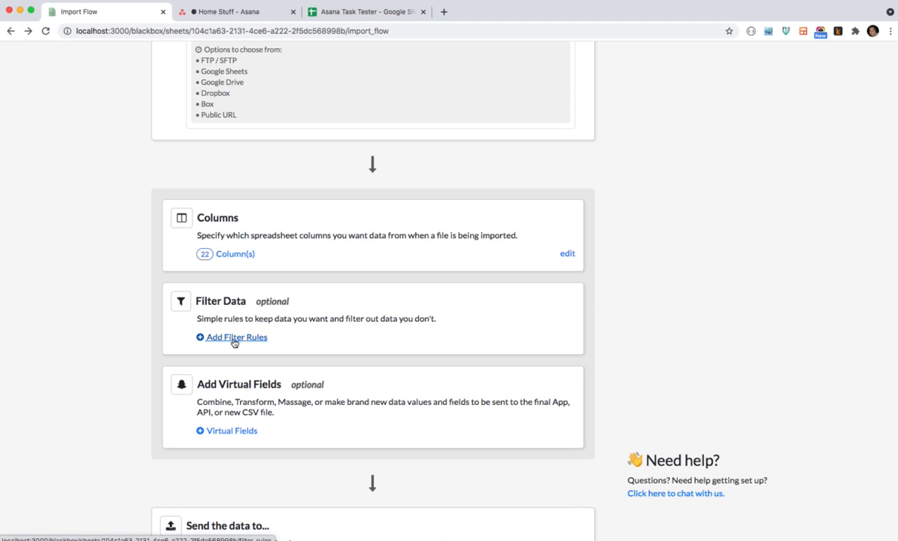
# Step: Start a filter rule, pick its column, then leave the Filter Rules page without saving
pyautogui.click(236, 337)
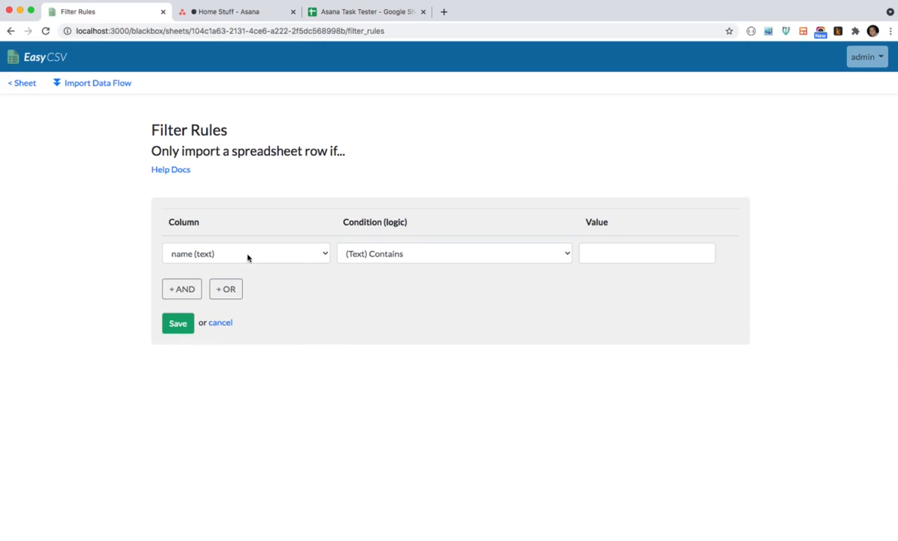
pyautogui.click(454, 253)
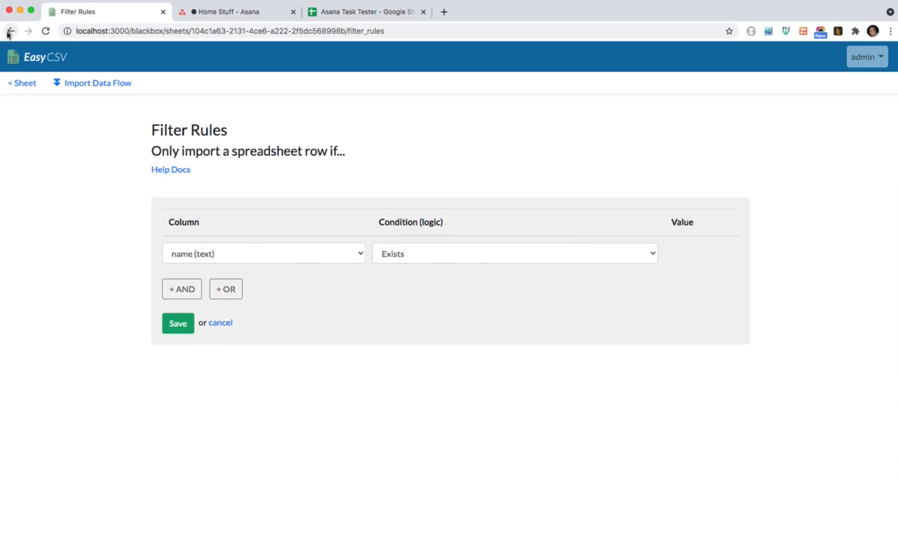
pyautogui.click(10, 30)
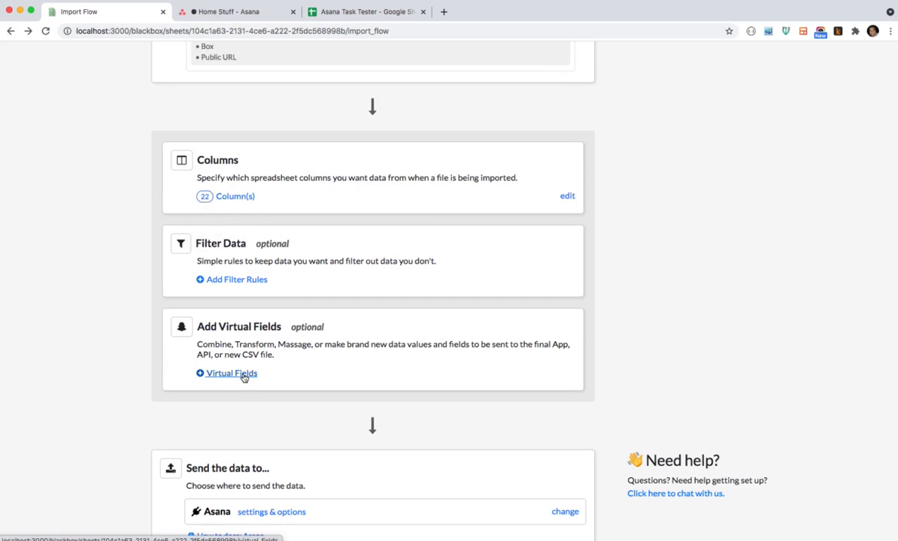
pyautogui.moveTo(131, 346)
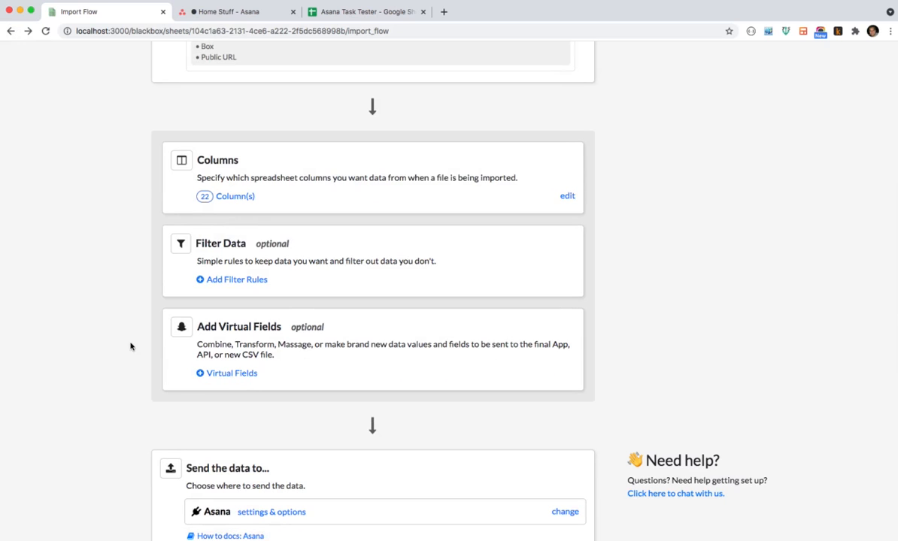
pyautogui.moveTo(127, 348)
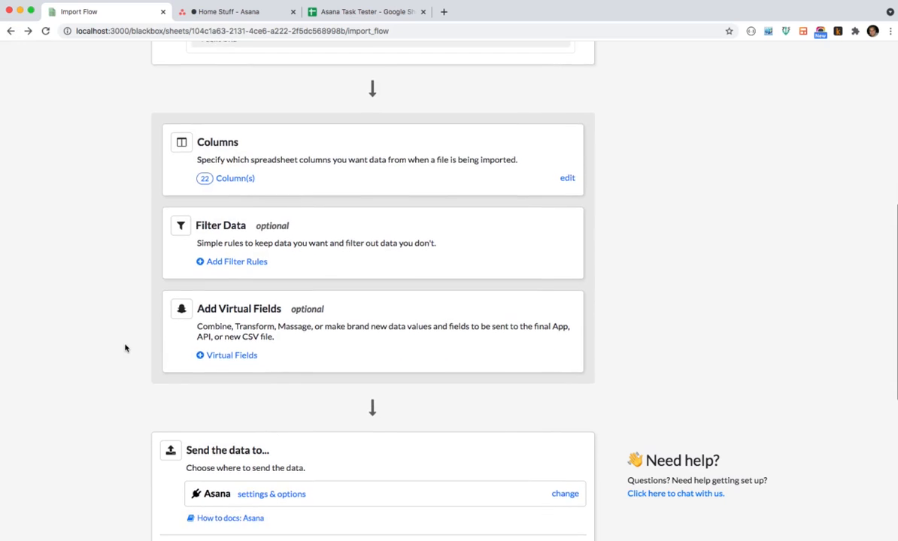
pyautogui.scroll(-3)
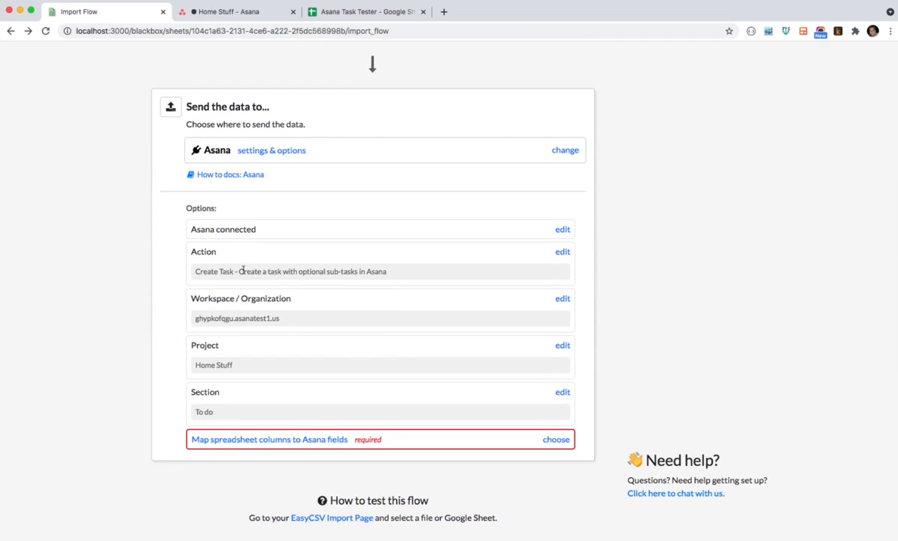
pyautogui.moveTo(286, 289)
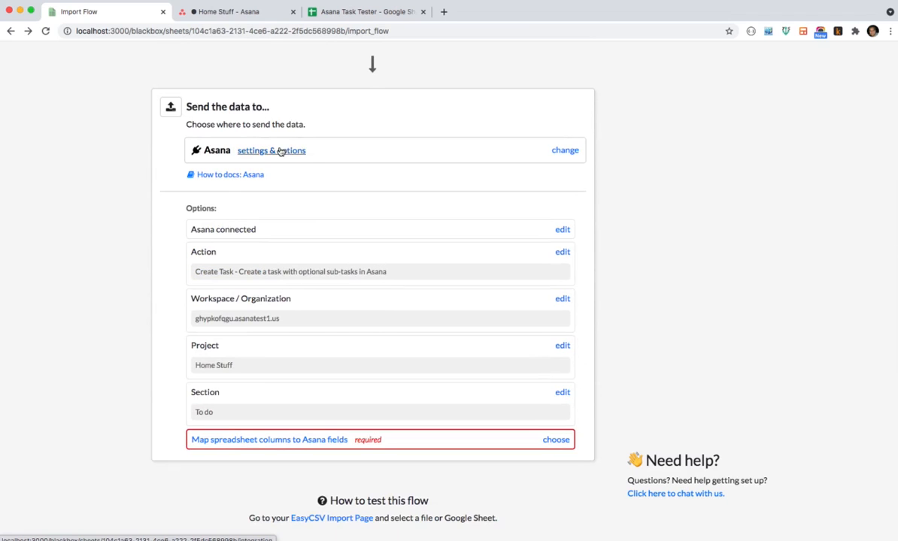
# Step: Check Home Stuff's sections in Asana and set the destination section to Doing
pyautogui.click(233, 12)
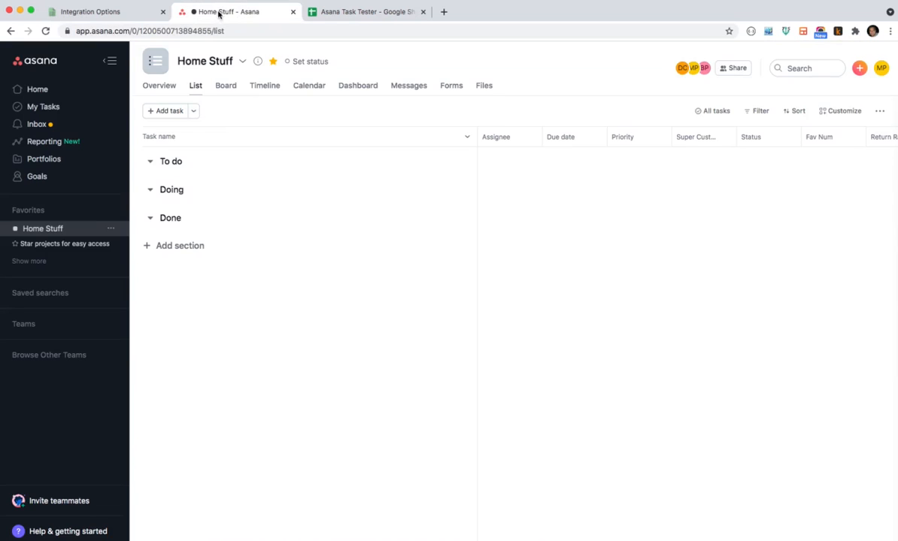
pyautogui.moveTo(172, 190)
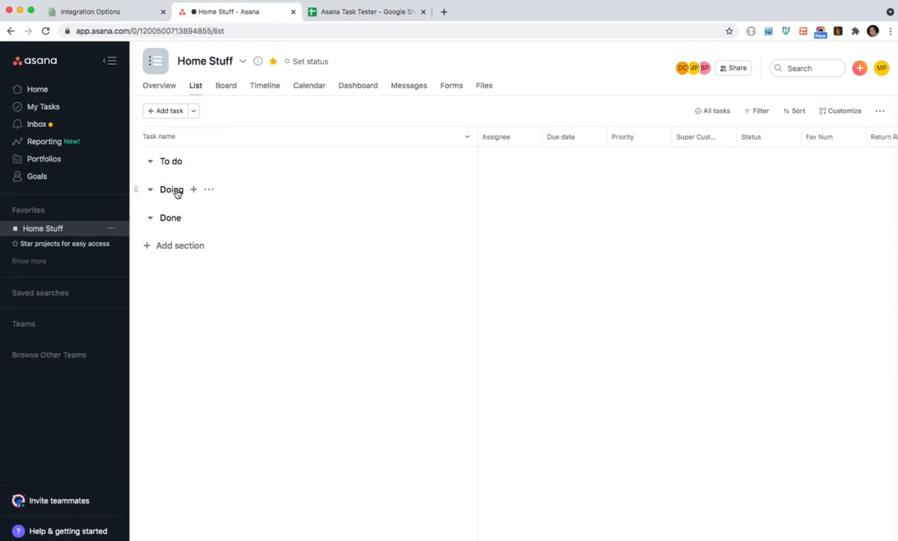
pyautogui.click(90, 12)
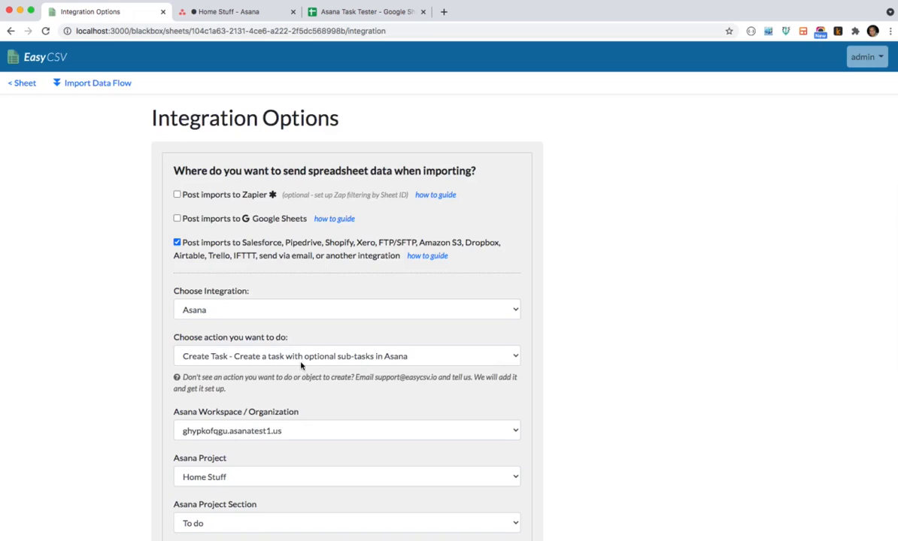
pyautogui.click(346, 524)
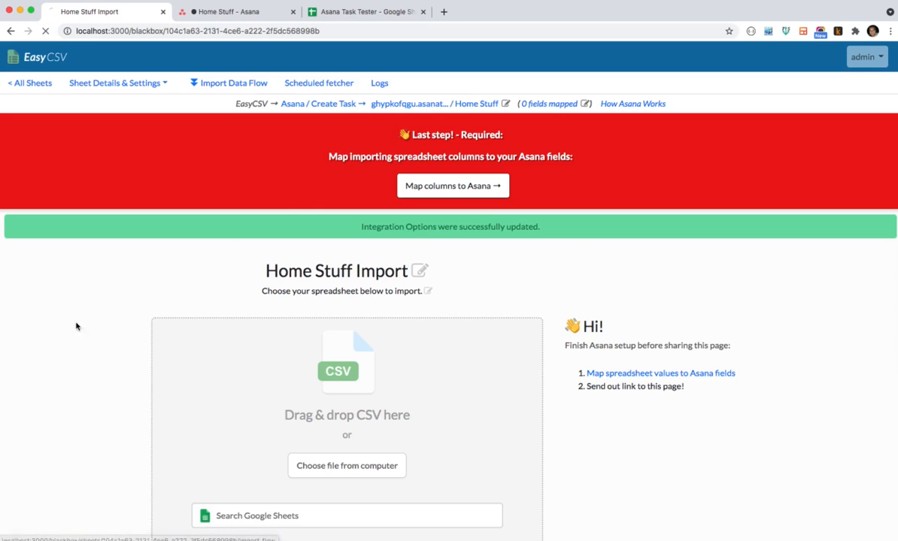
pyautogui.click(233, 83)
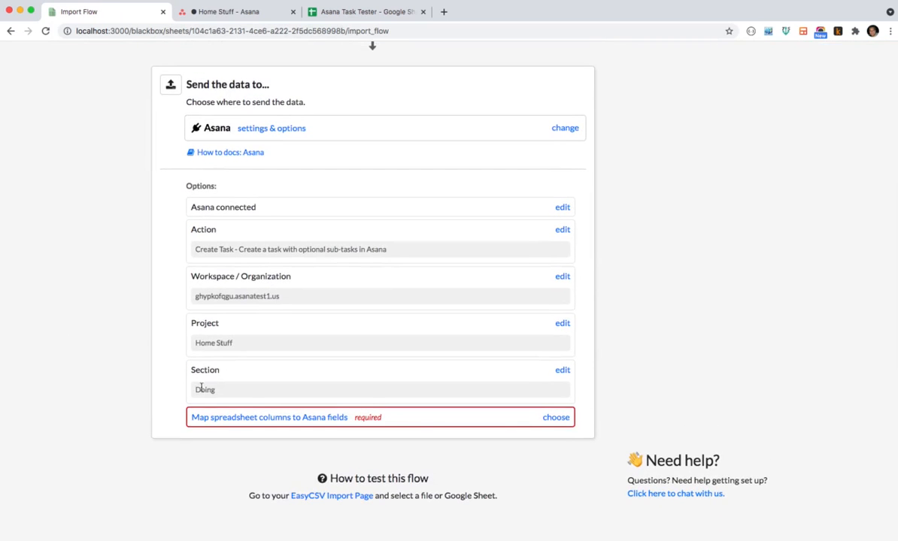
pyautogui.scroll(3)
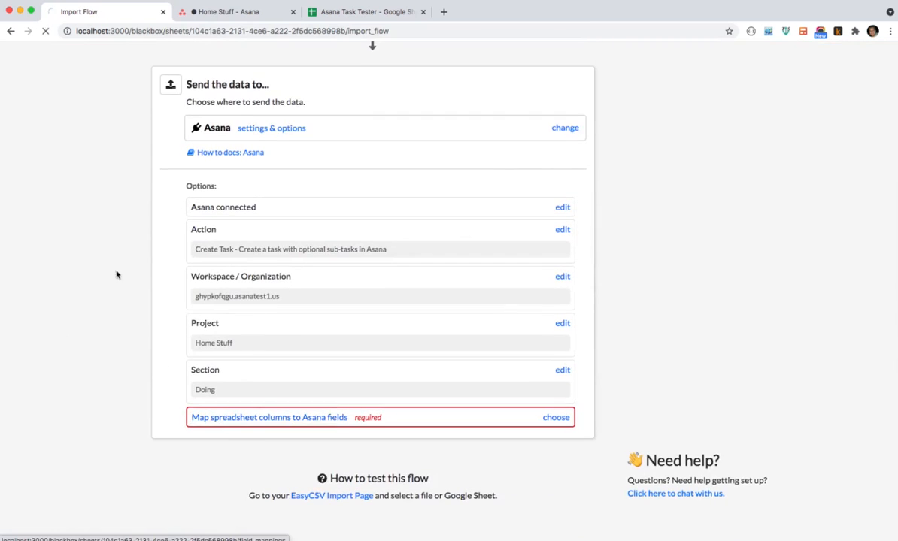
# Step: Review the Asana Field Mappings page listing task, custom and sub-task fields, none mapped yet
pyautogui.click(556, 418)
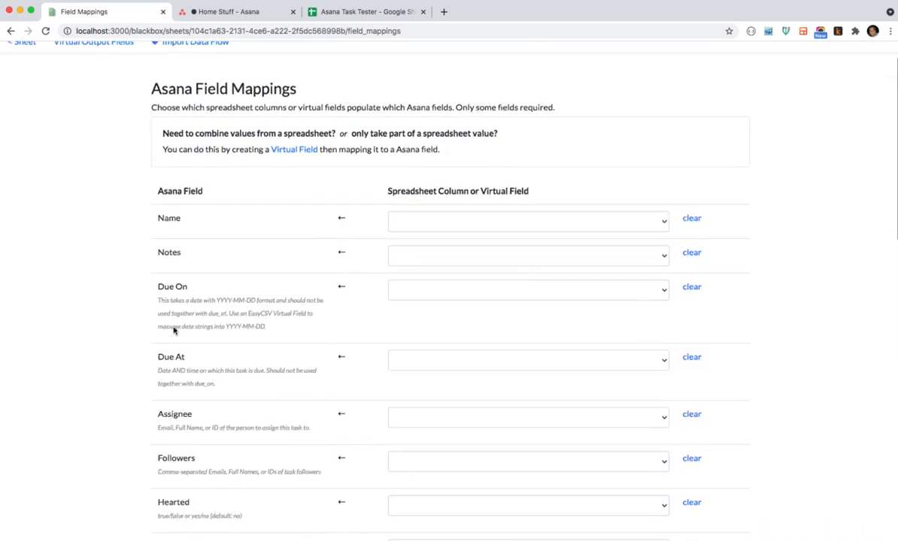
pyautogui.scroll(-3)
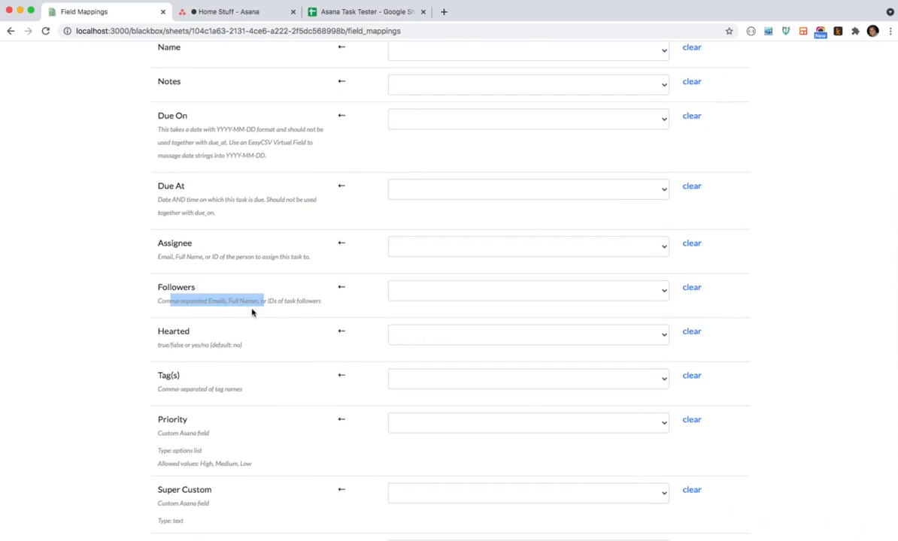
pyautogui.scroll(-3)
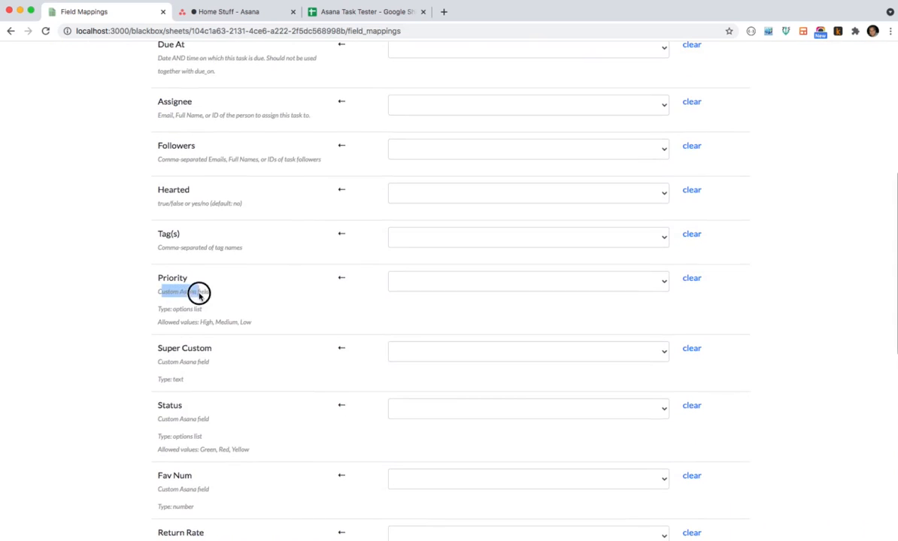
pyautogui.scroll(-3)
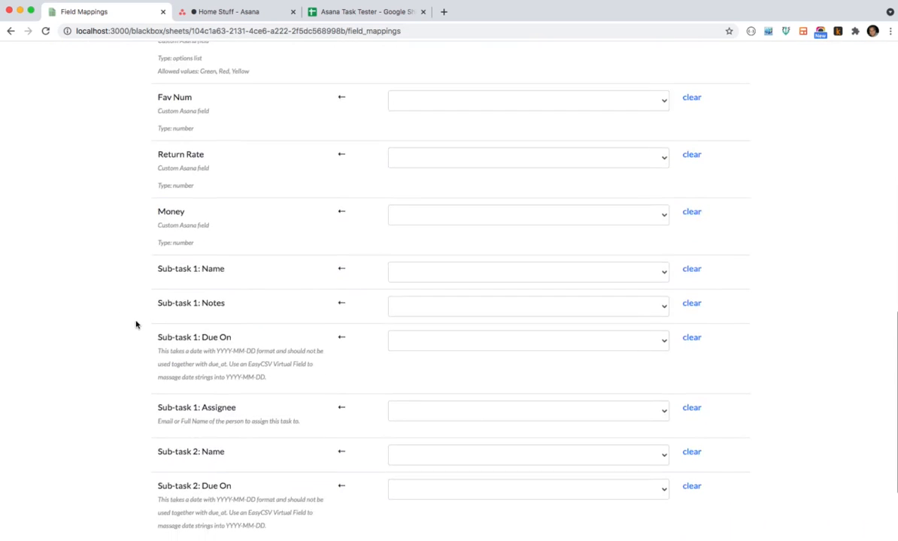
pyautogui.scroll(3)
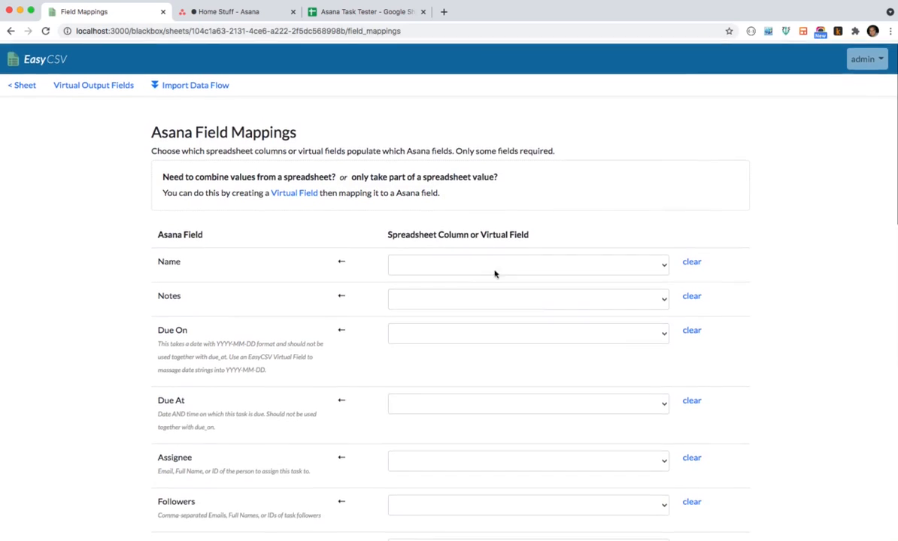
# Step: Map the name, notes, tags and priority columns to Name, Notes, Tag(s) and Priority
pyautogui.click(526, 265)
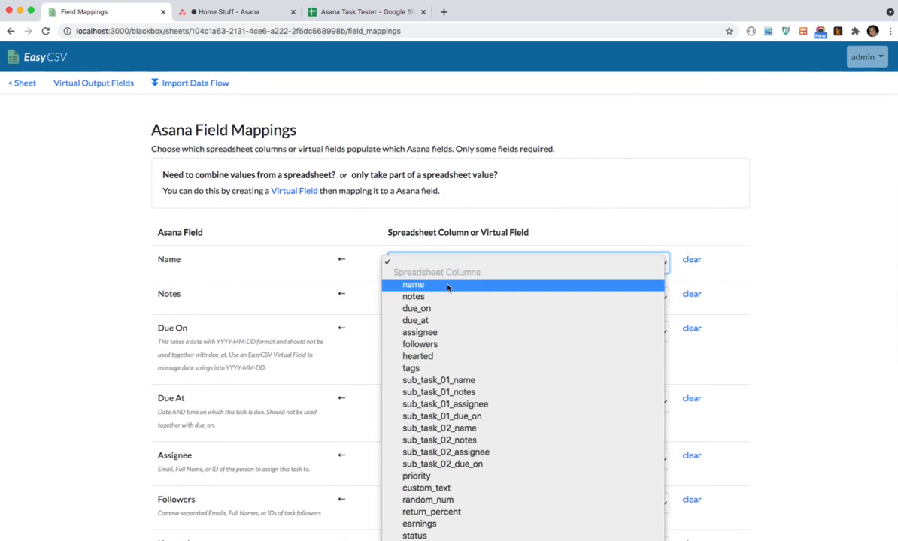
pyautogui.click(364, 12)
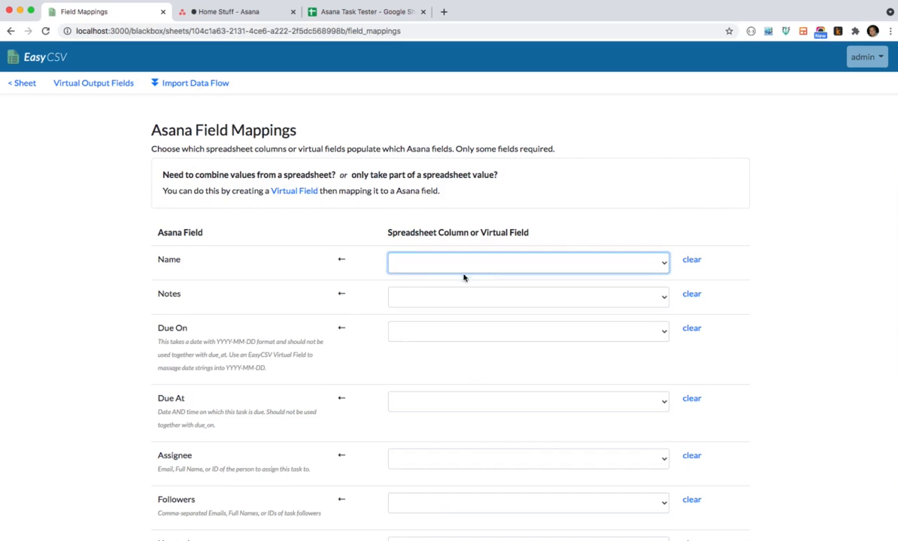
pyautogui.click(528, 293)
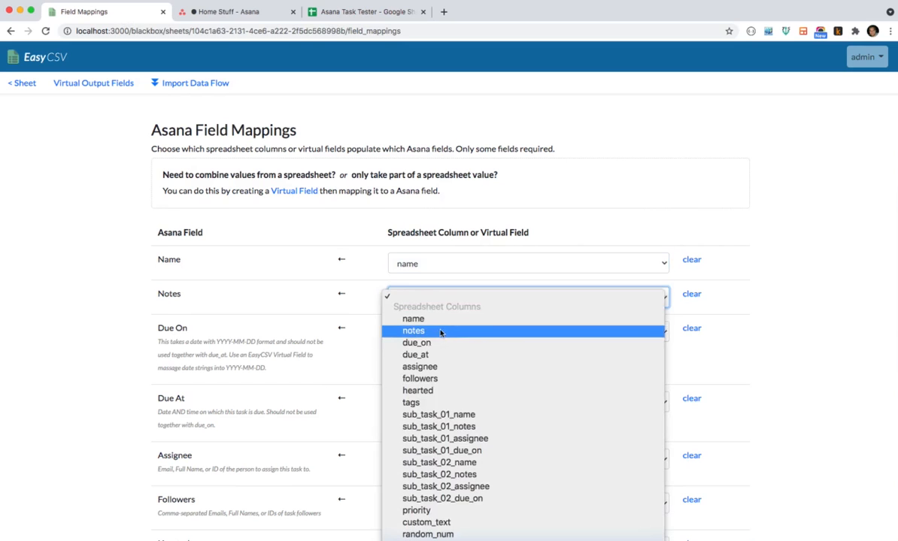
pyautogui.click(412, 331)
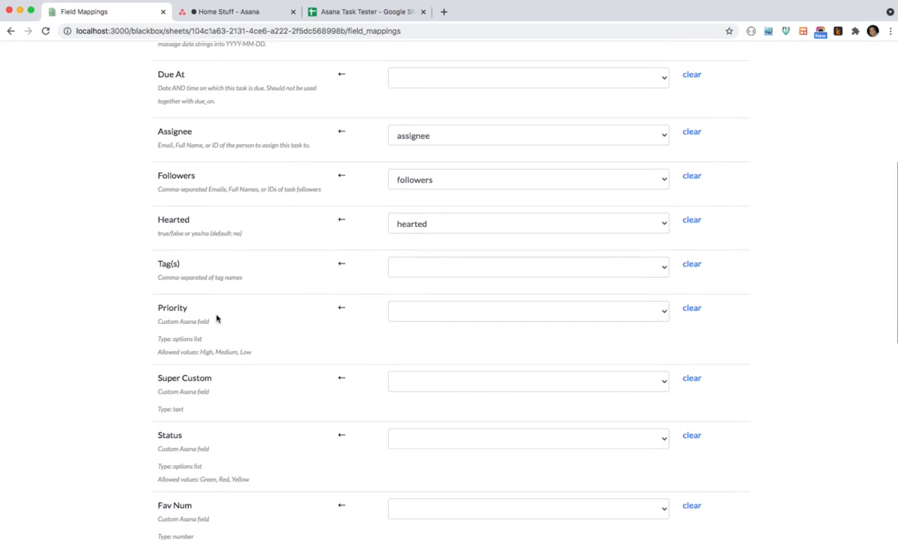
pyautogui.click(530, 266)
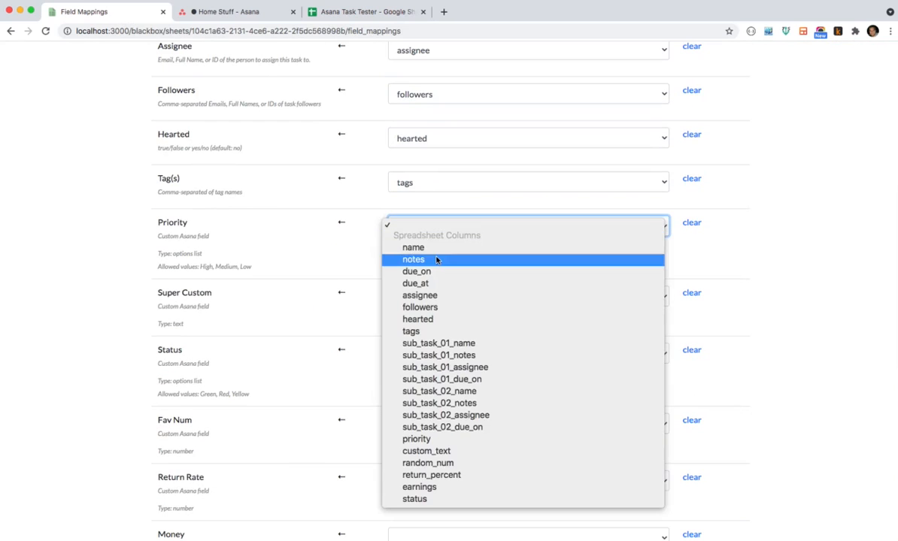
pyautogui.click(417, 439)
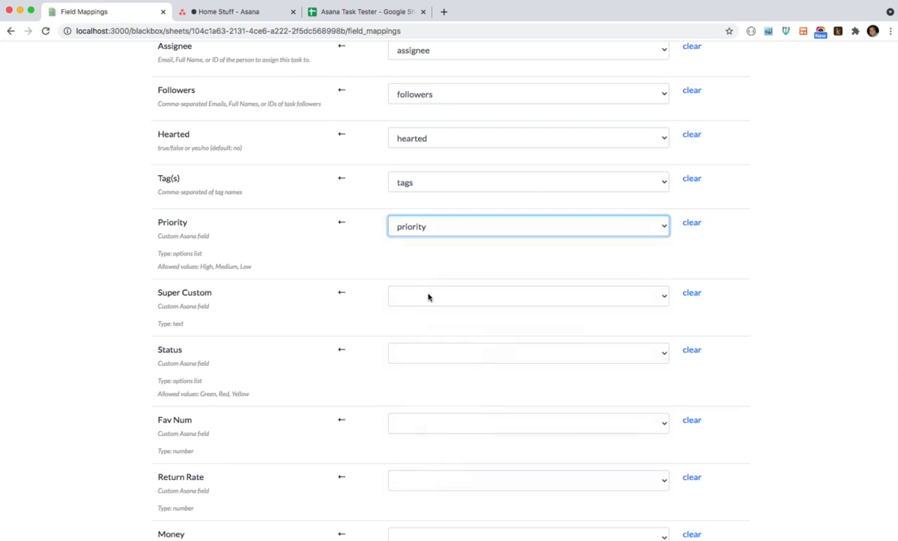
# Step: Map the custom text, status, return_percent and money columns to Super Custom, Status, Return Rate and Money
pyautogui.click(528, 295)
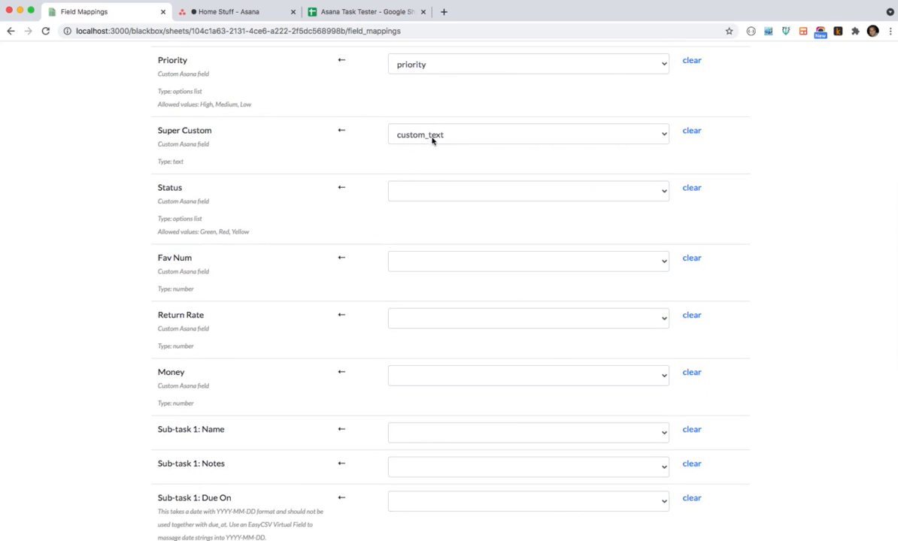
pyautogui.moveTo(186, 140)
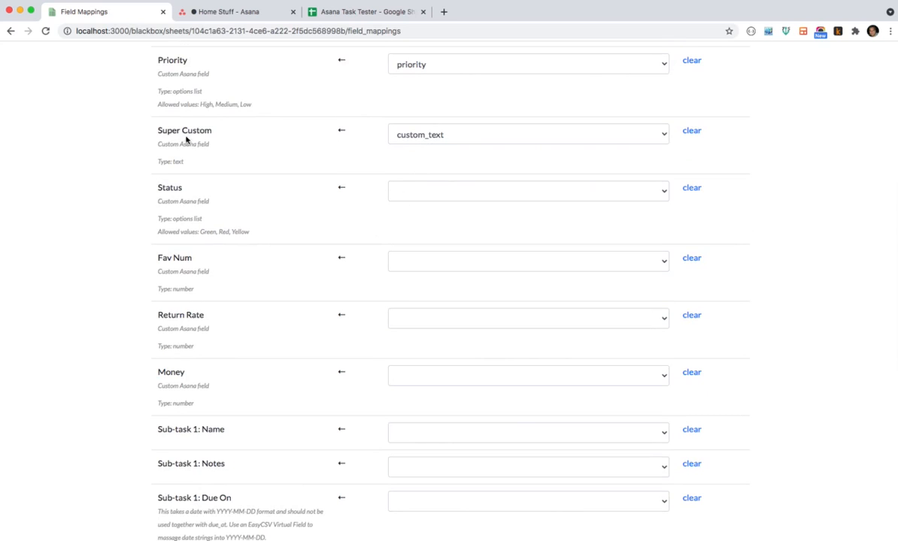
pyautogui.click(529, 191)
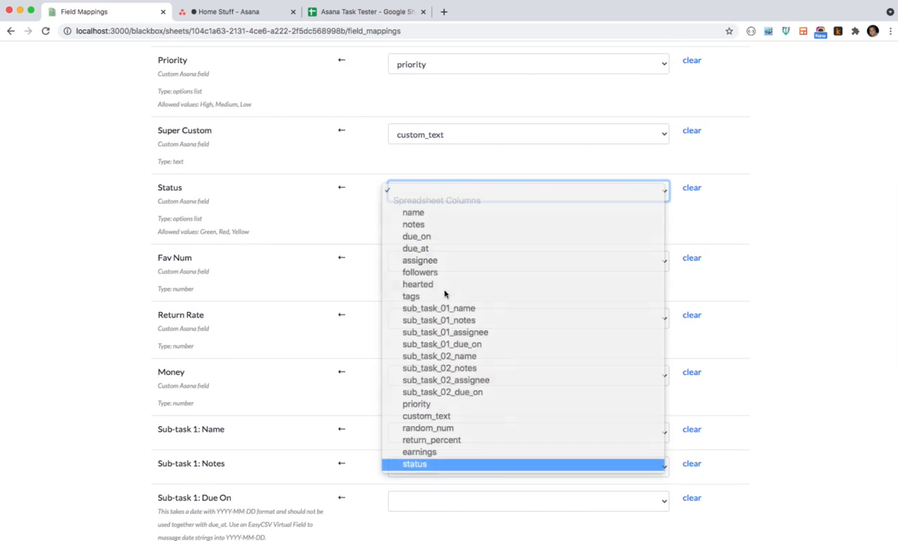
pyautogui.click(415, 464)
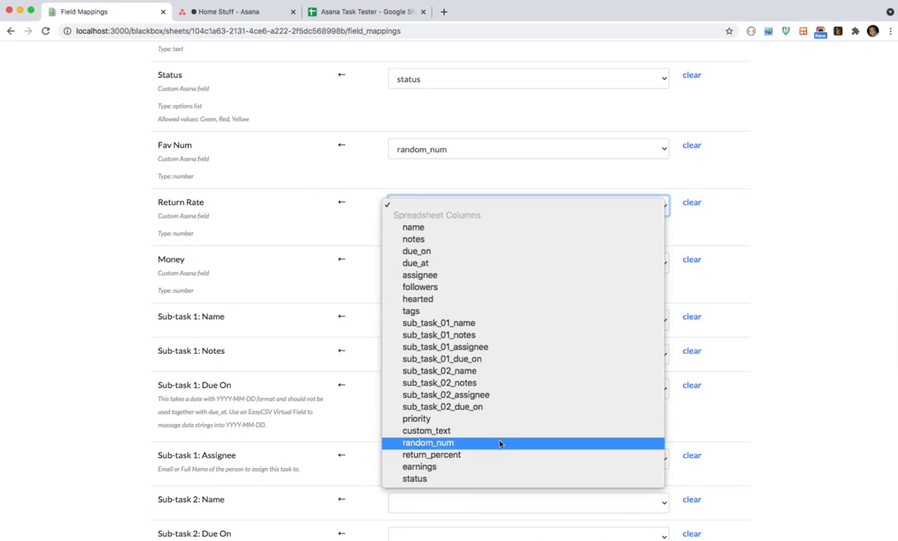
pyautogui.click(432, 454)
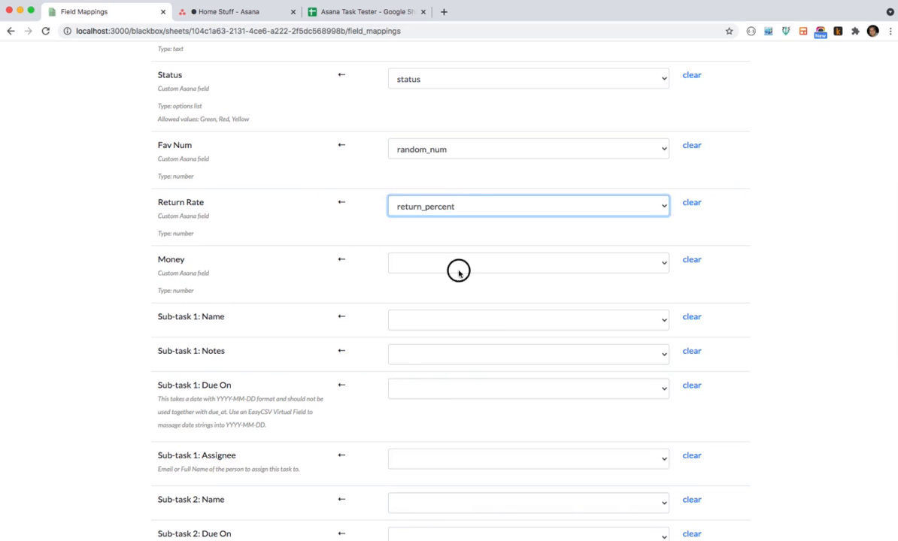
pyautogui.click(528, 262)
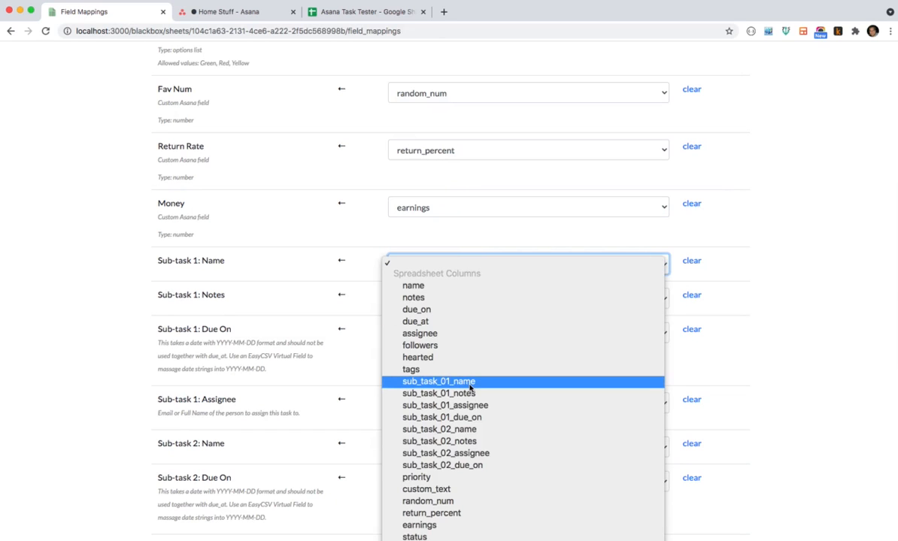
# Step: Map the sub_task_01_name column to Sub-task 1: Name
pyautogui.click(439, 382)
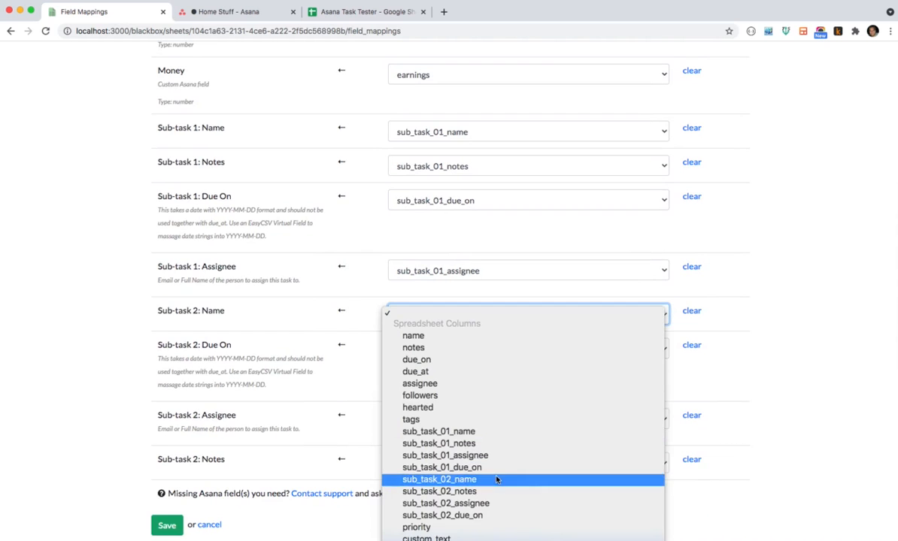
pyautogui.moveTo(504, 523)
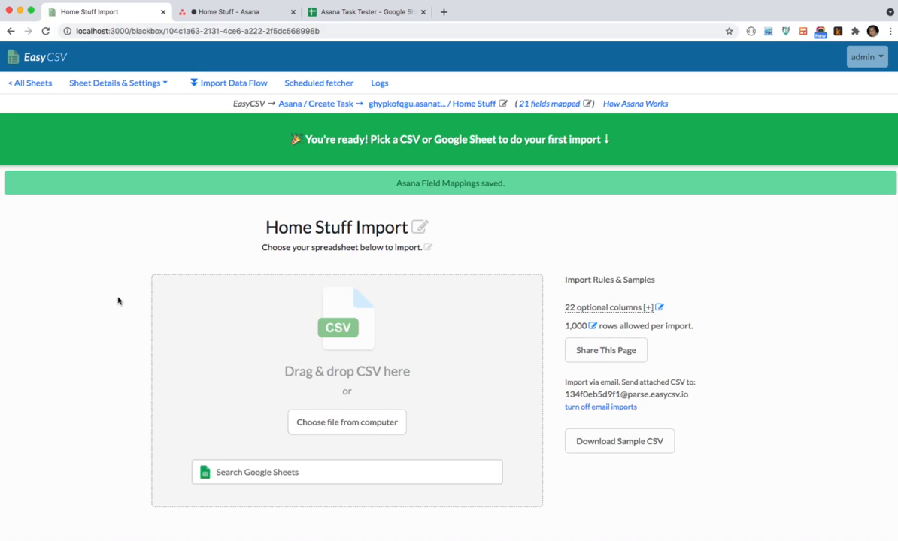
pyautogui.click(551, 102)
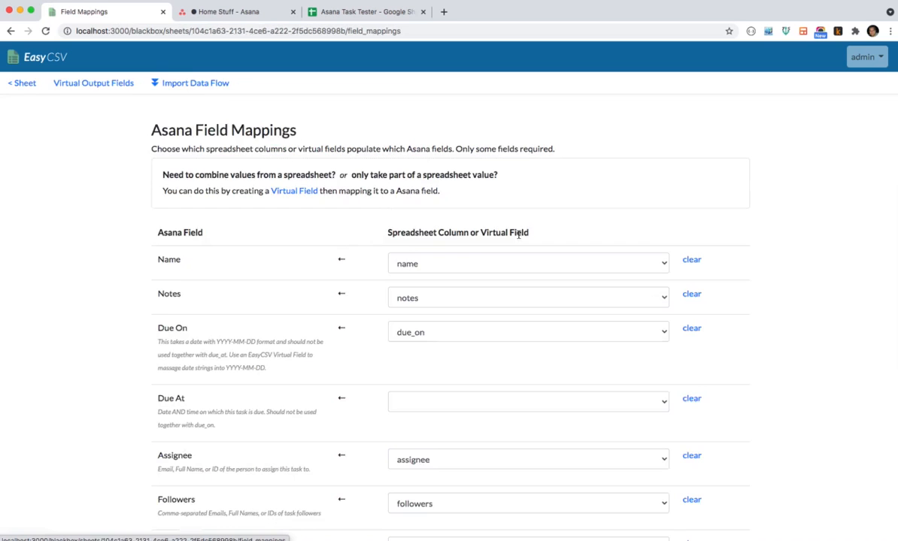
pyautogui.scroll(-3)
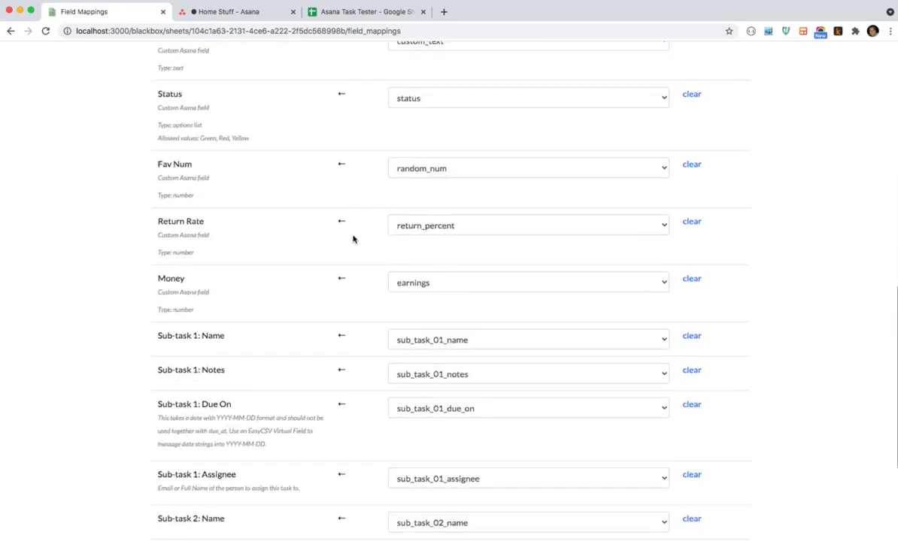
pyautogui.scroll(3)
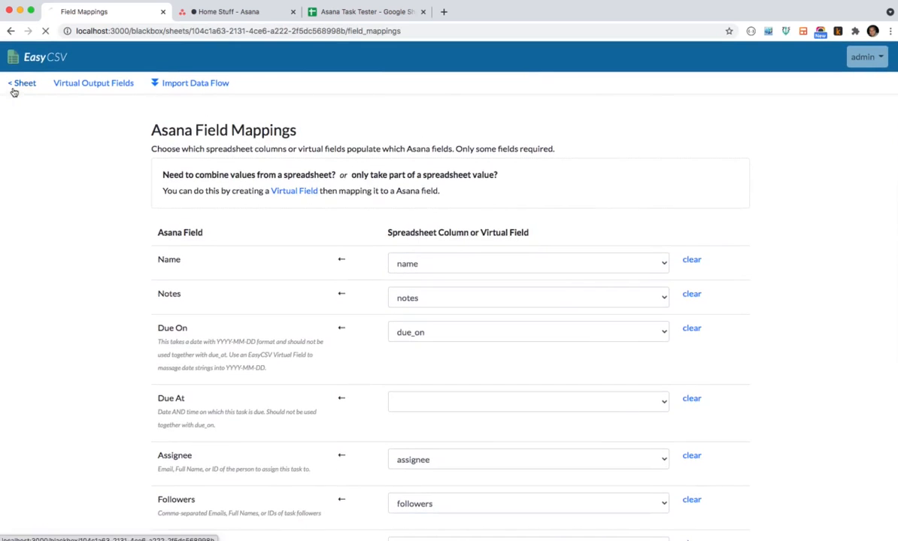
pyautogui.click(23, 82)
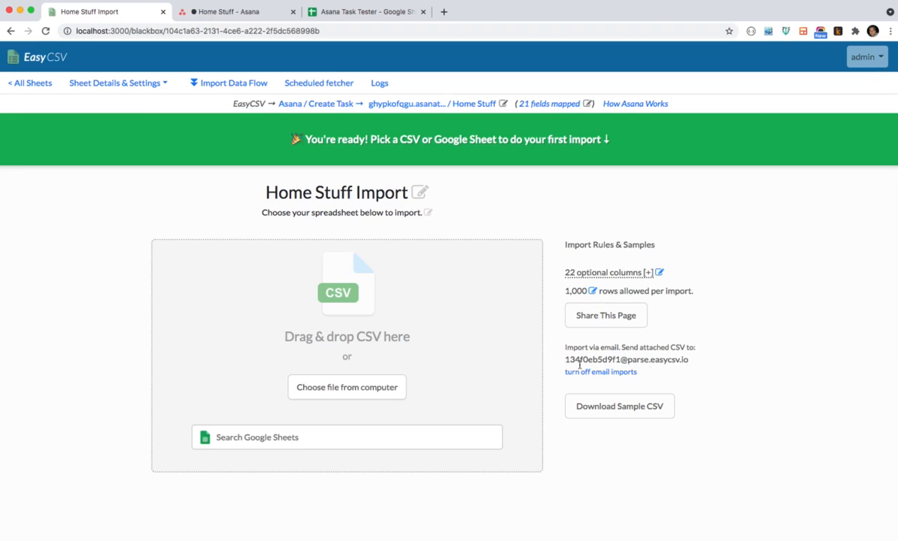
# Step: Search Google Sheets for 'asana' and choose the Asana Task Tester spreadsheet
pyautogui.tripleClick(626, 359)
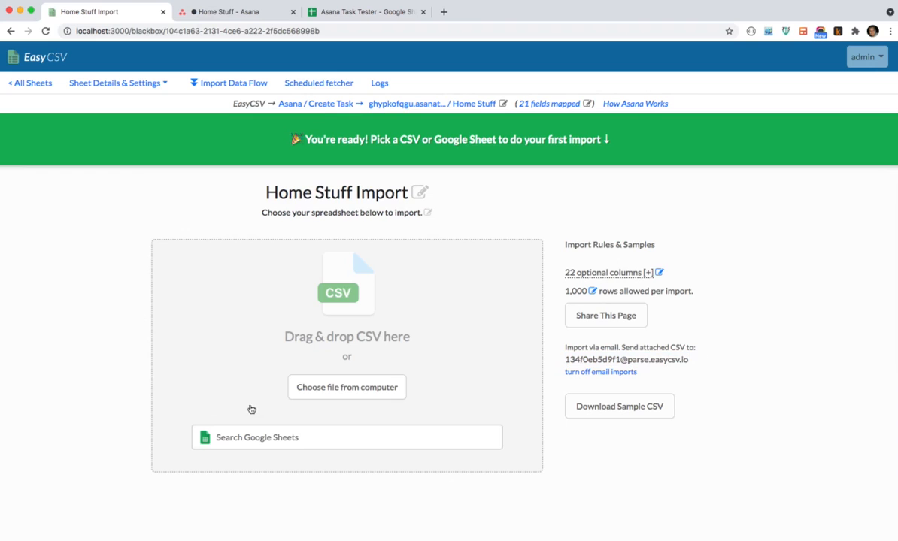
pyautogui.click(346, 436)
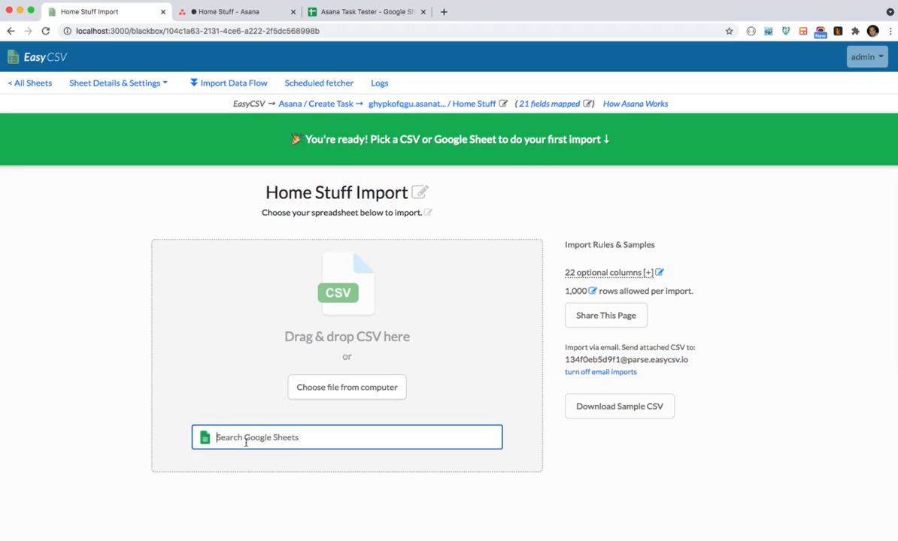
pyautogui.write('asana')
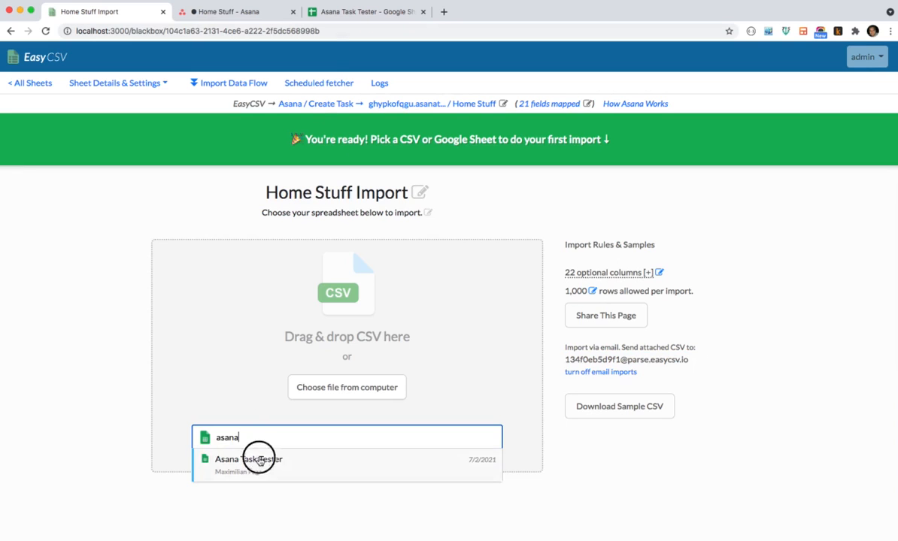
pyautogui.click(248, 461)
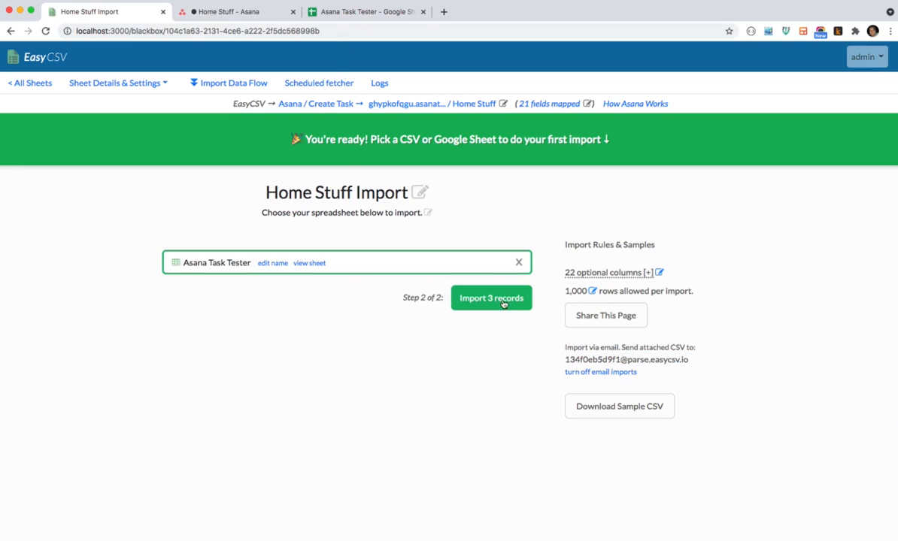
# Step: Import the 3 records and view the results email reporting 0 errors
pyautogui.click(490, 298)
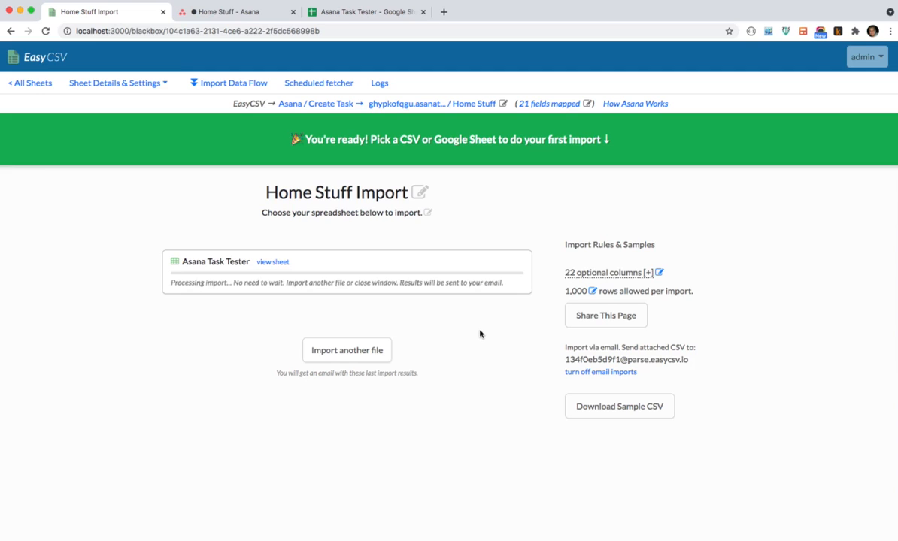
pyautogui.moveTo(476, 365)
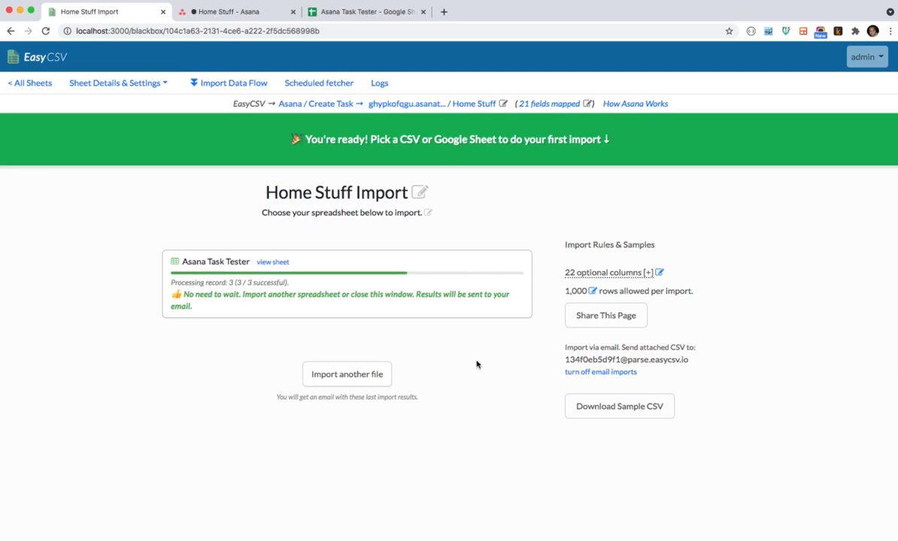
pyautogui.click(497, 12)
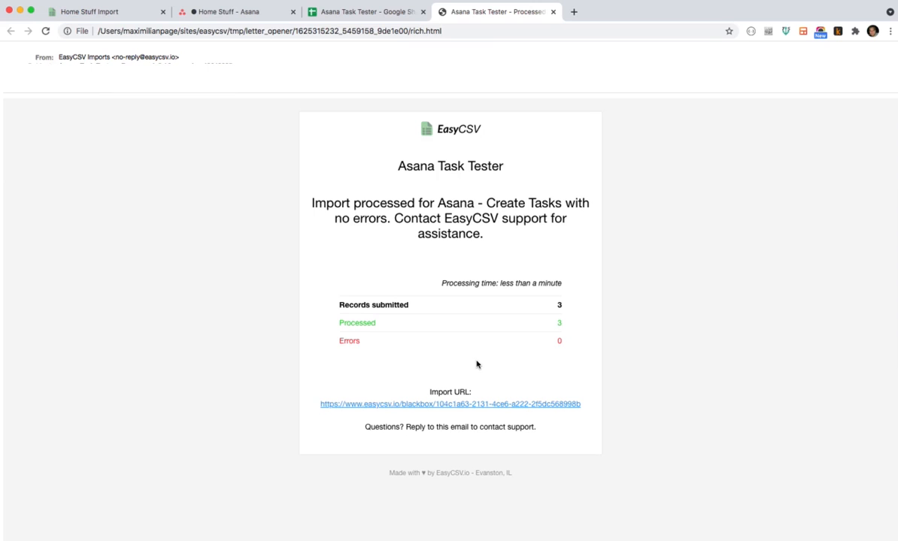
pyautogui.moveTo(567, 42)
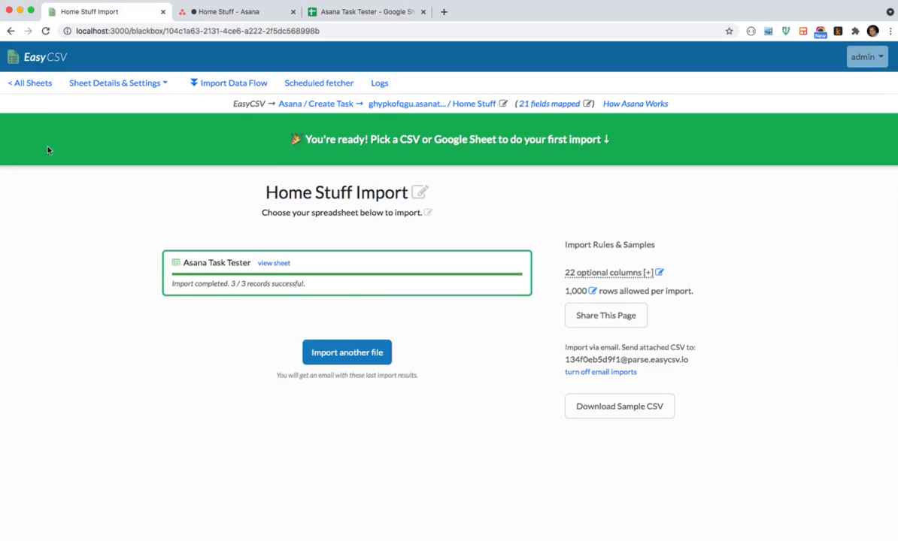
# Step: Check the import log shows 3/3 records processed, then switch to the Home Stuff project in Asana
pyautogui.click(46, 30)
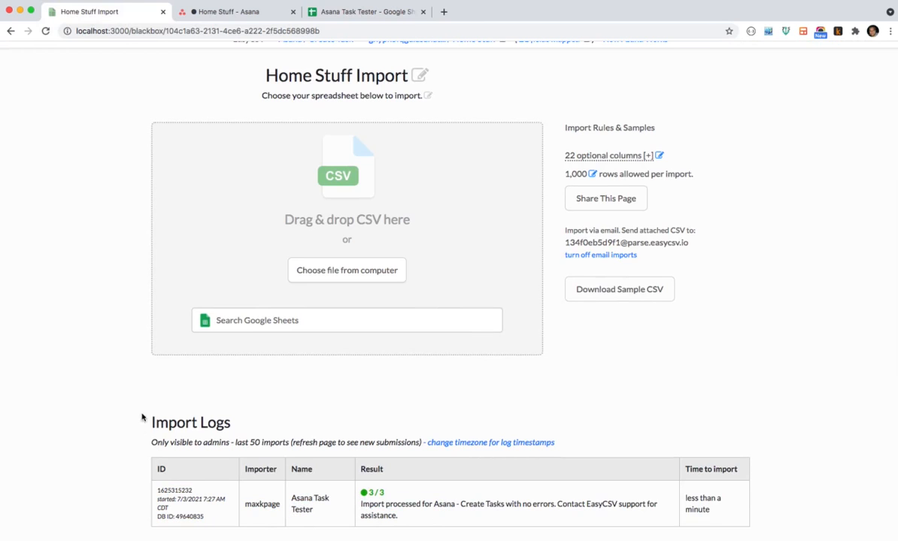
pyautogui.moveTo(126, 404)
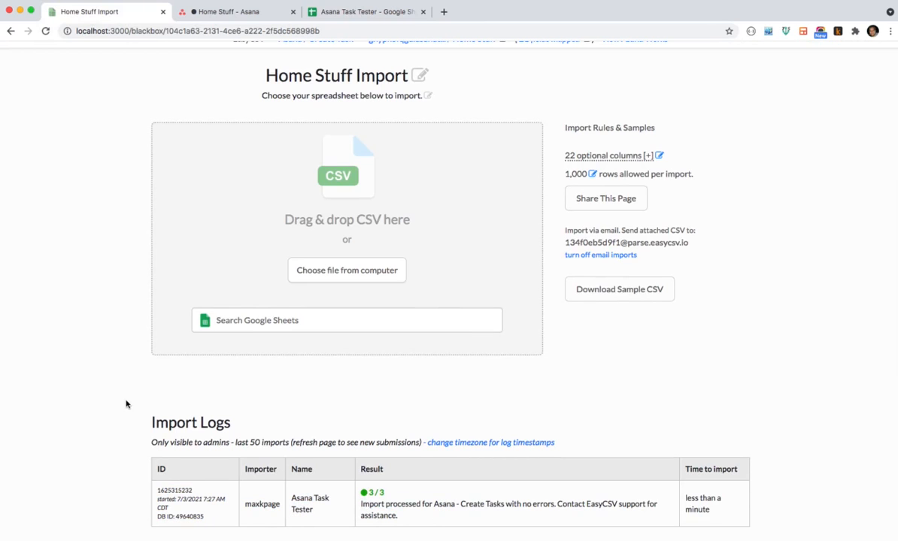
pyautogui.click(238, 12)
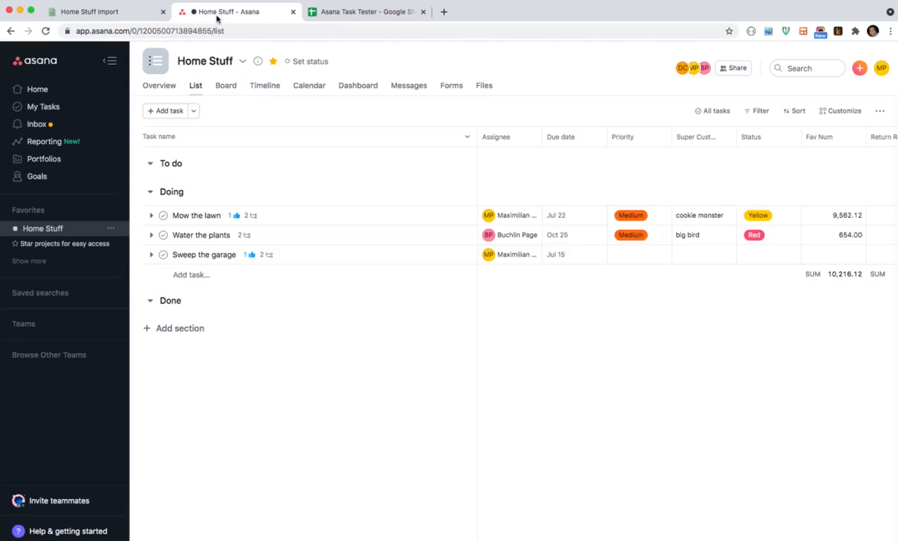
pyautogui.moveTo(248, 220)
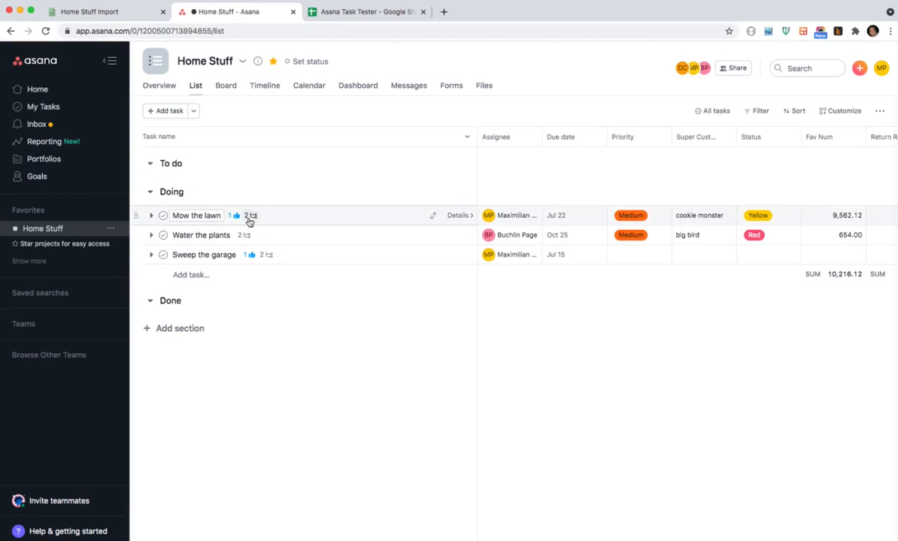
# Step: Review the details, custom fields and subtasks of Mow the lawn and Water the plants
pyautogui.click(457, 215)
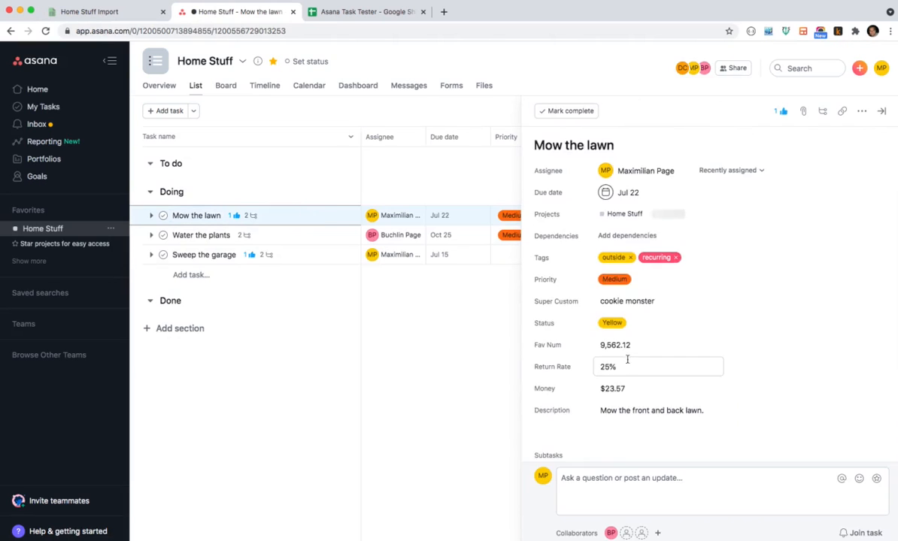
pyautogui.scroll(-3)
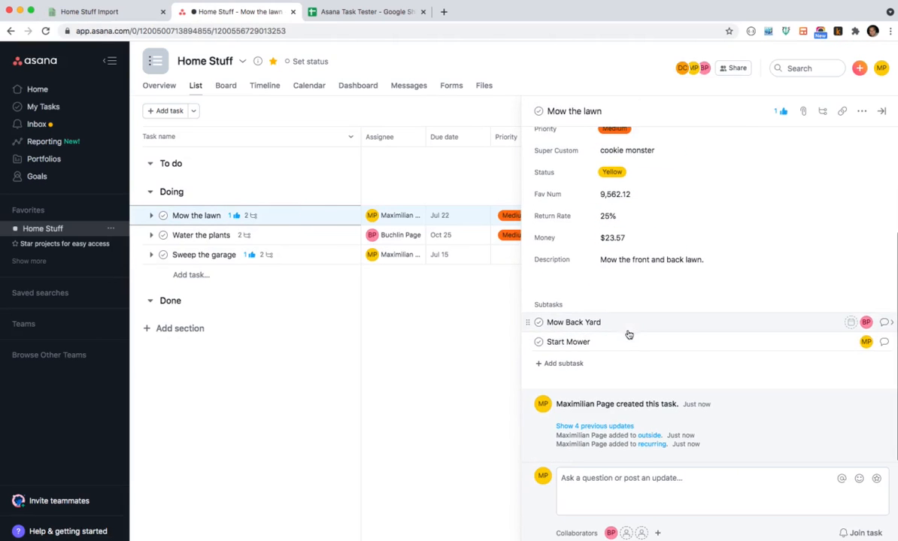
pyautogui.scroll(3)
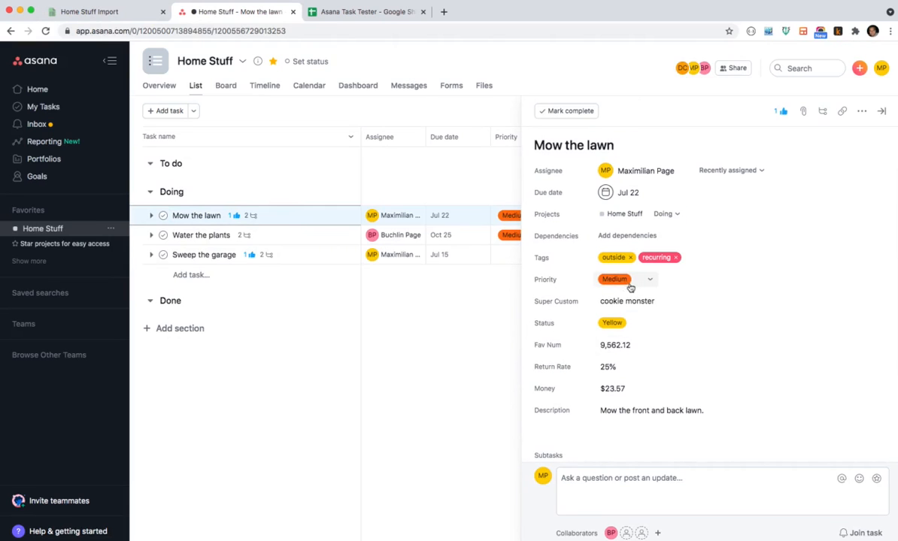
pyautogui.moveTo(652, 286)
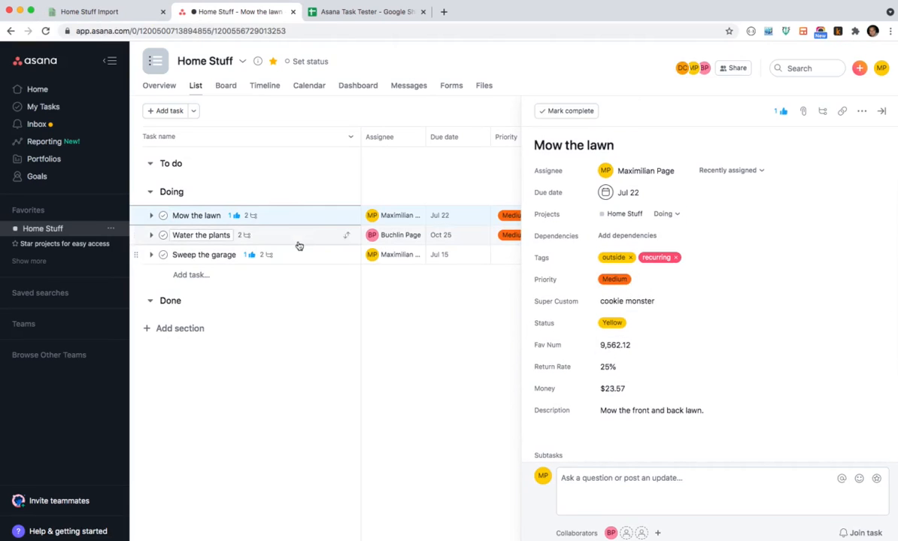
pyautogui.click(202, 235)
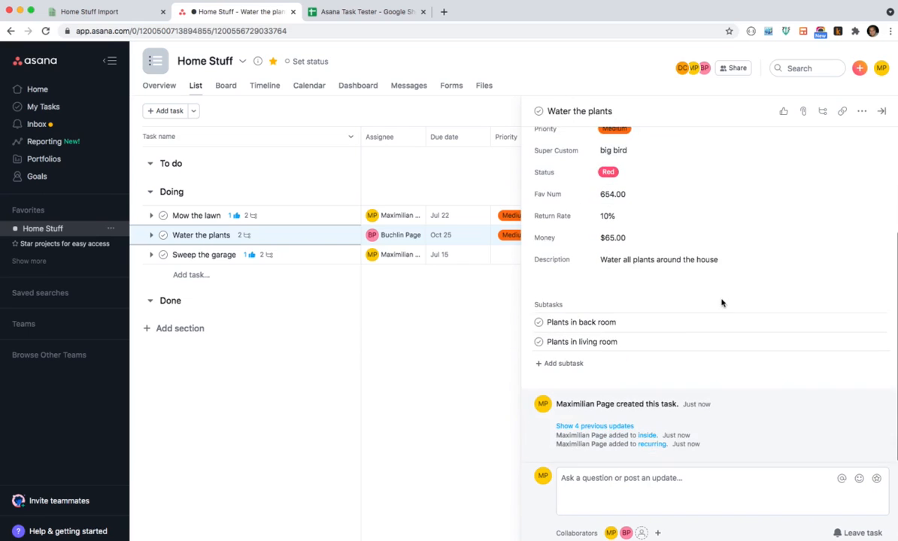
pyautogui.scroll(3)
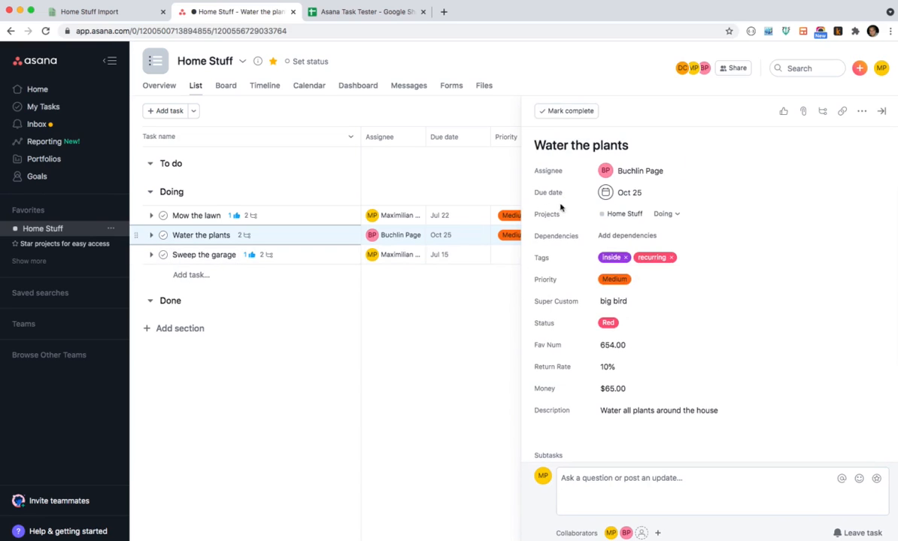
pyautogui.moveTo(313, 268)
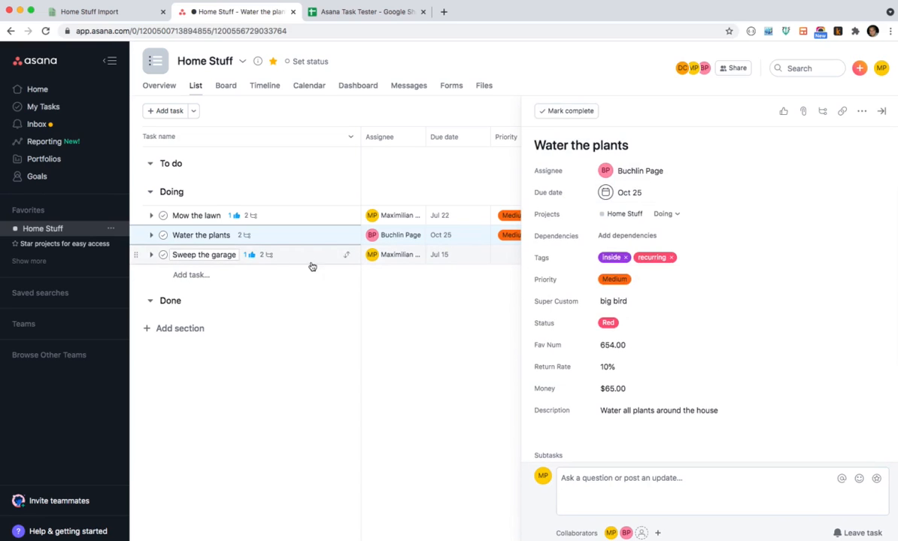
# Step: Review Sweep the garage's details and compare them against the source Google Sheet
pyautogui.click(204, 255)
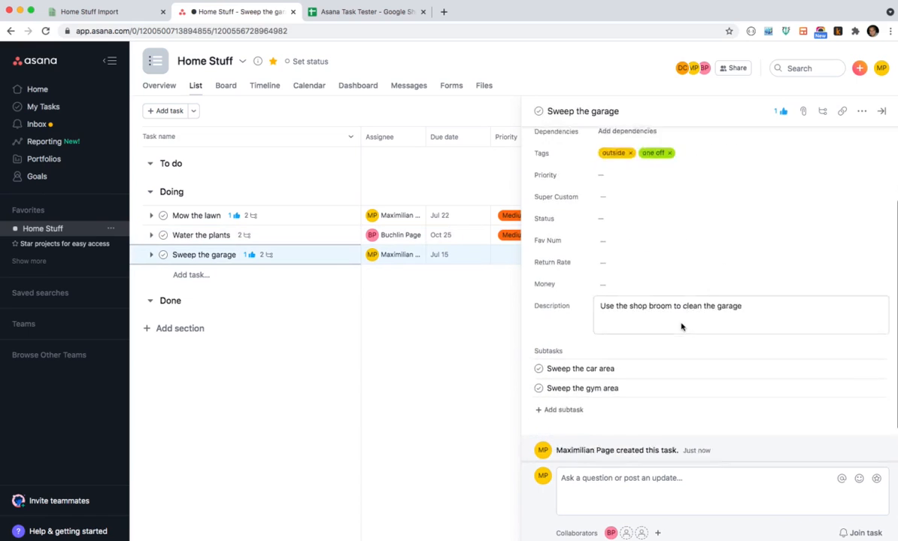
pyautogui.scroll(3)
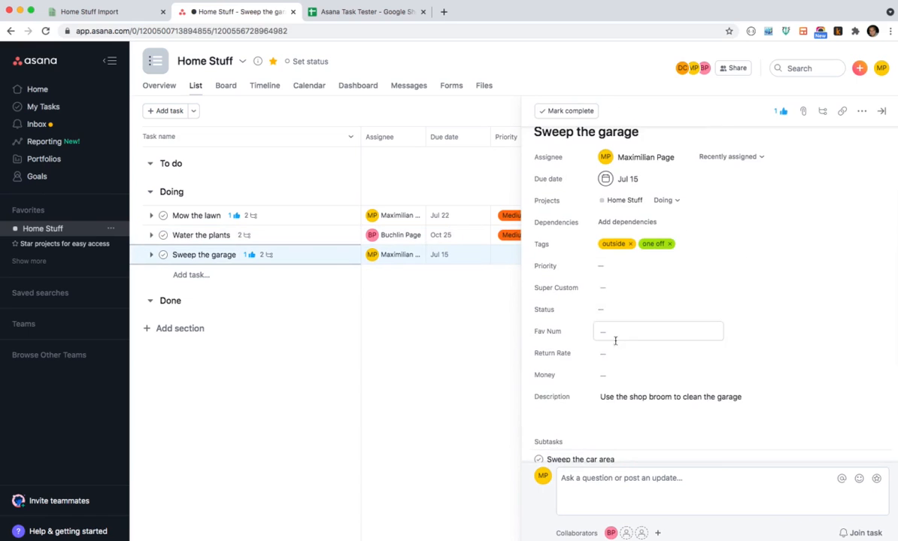
pyautogui.click(367, 13)
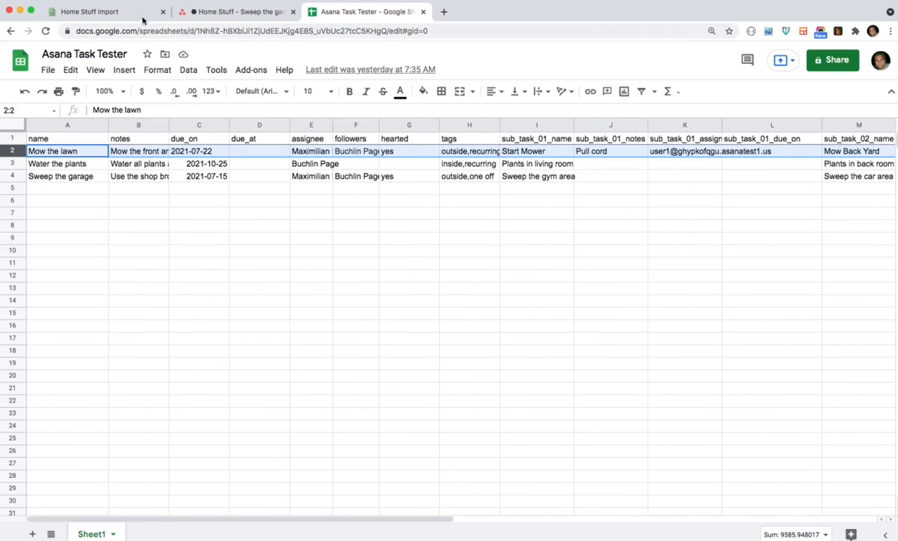
pyautogui.click(238, 12)
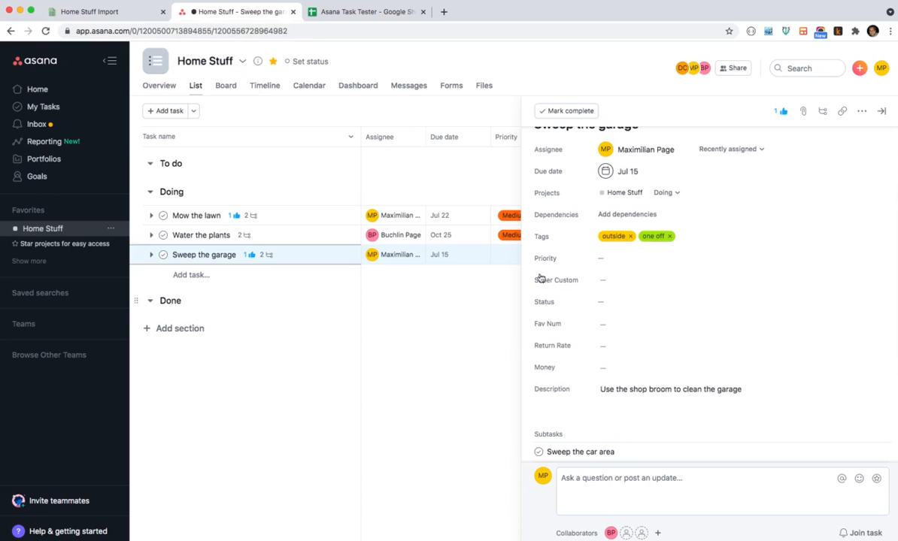